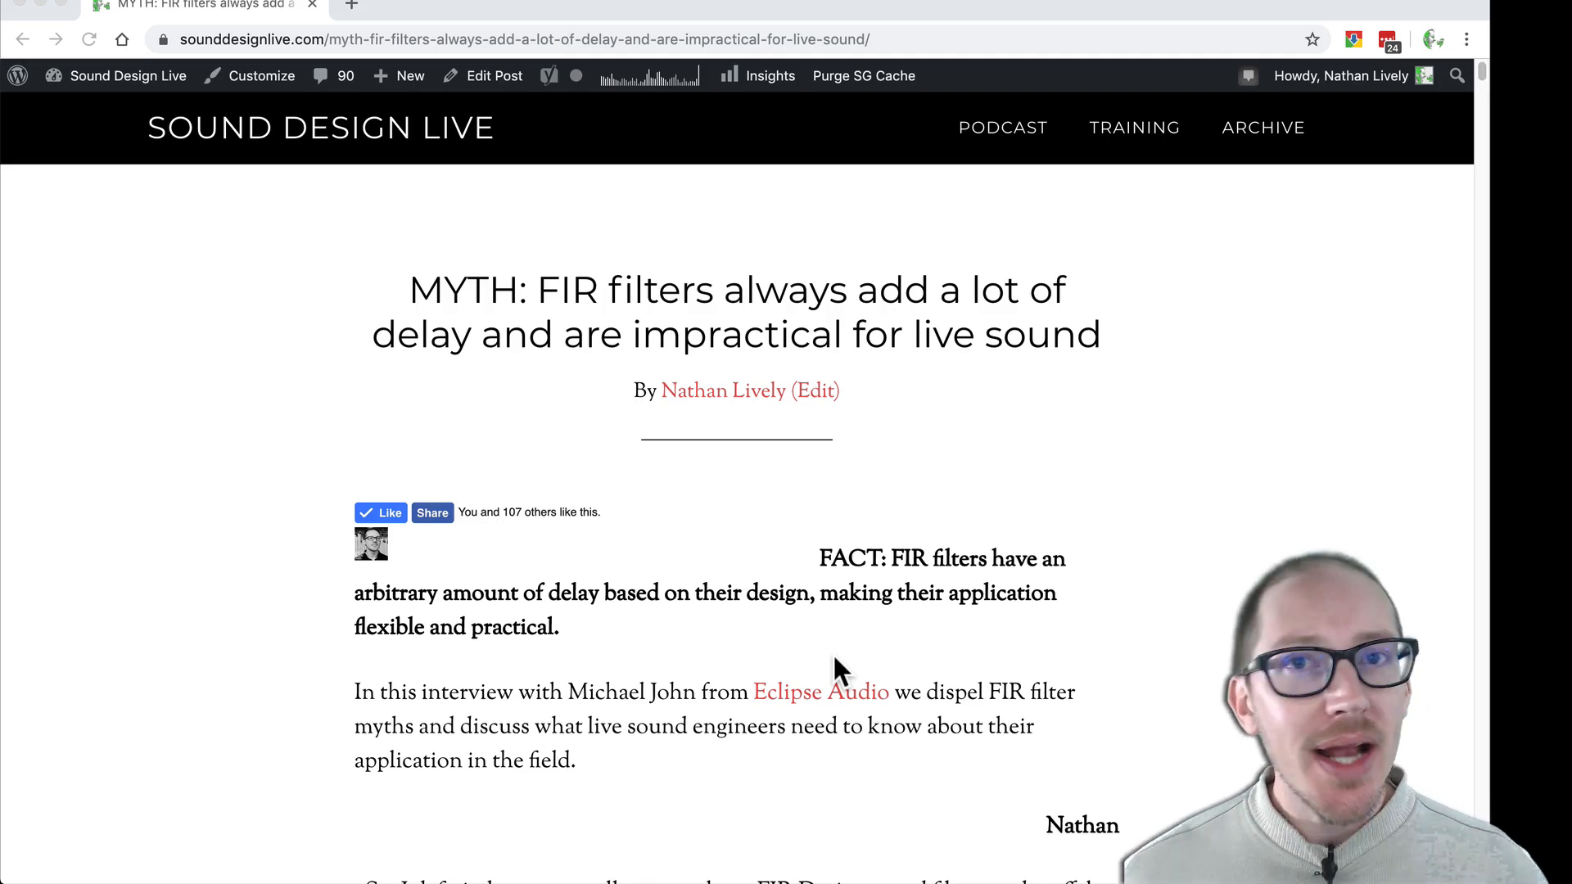
mouse_move(710, 691)
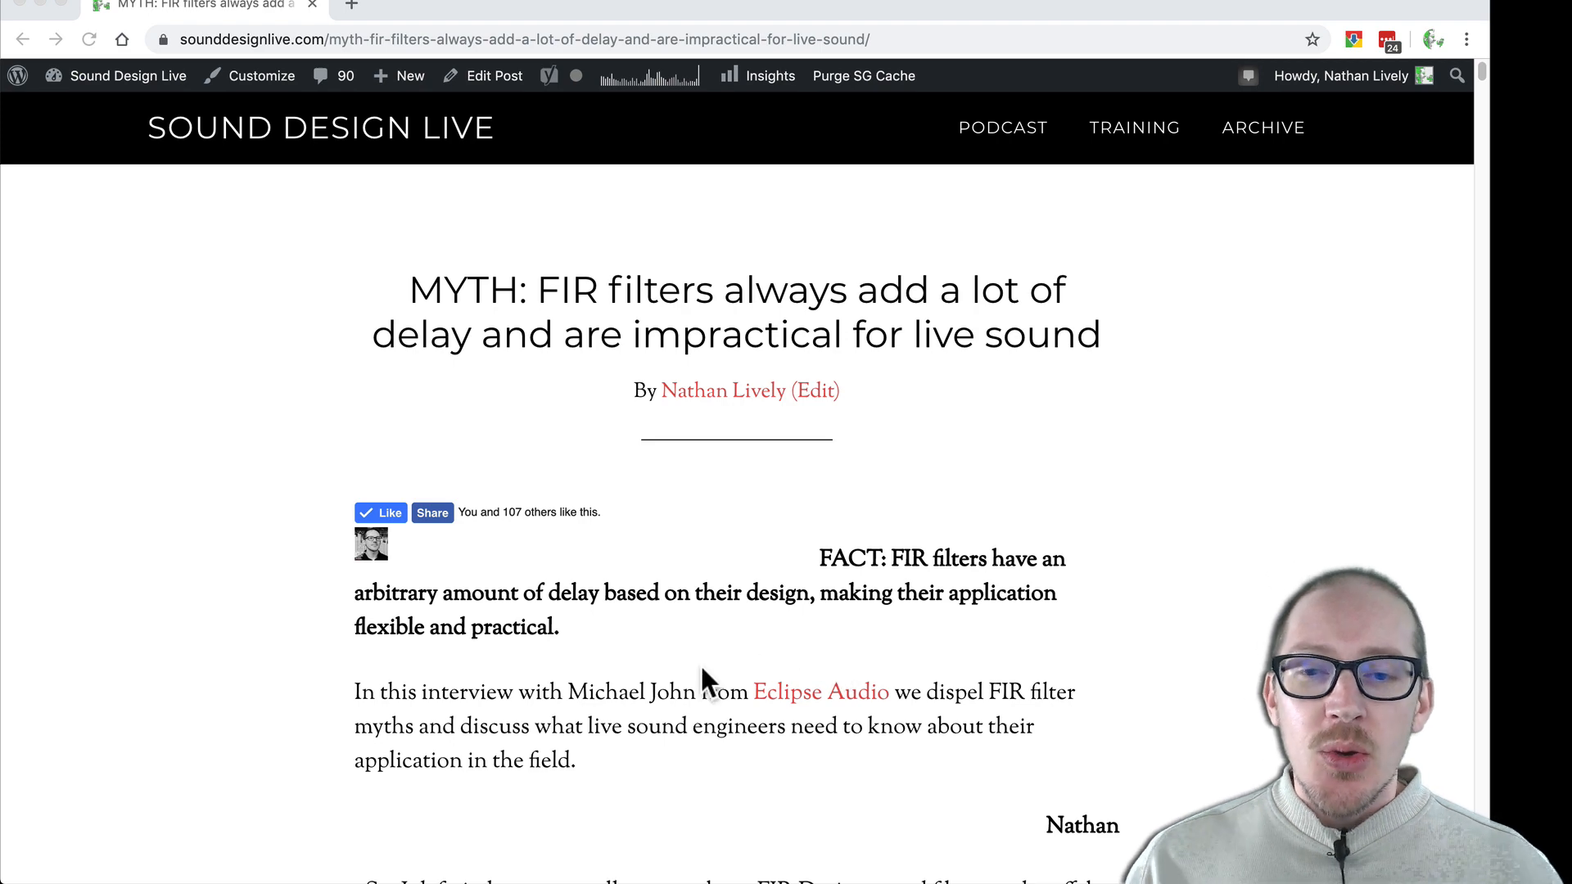
Read the interview passage on linear-phase brick-wall crossovers and filter symmetry
double_click(606, 691)
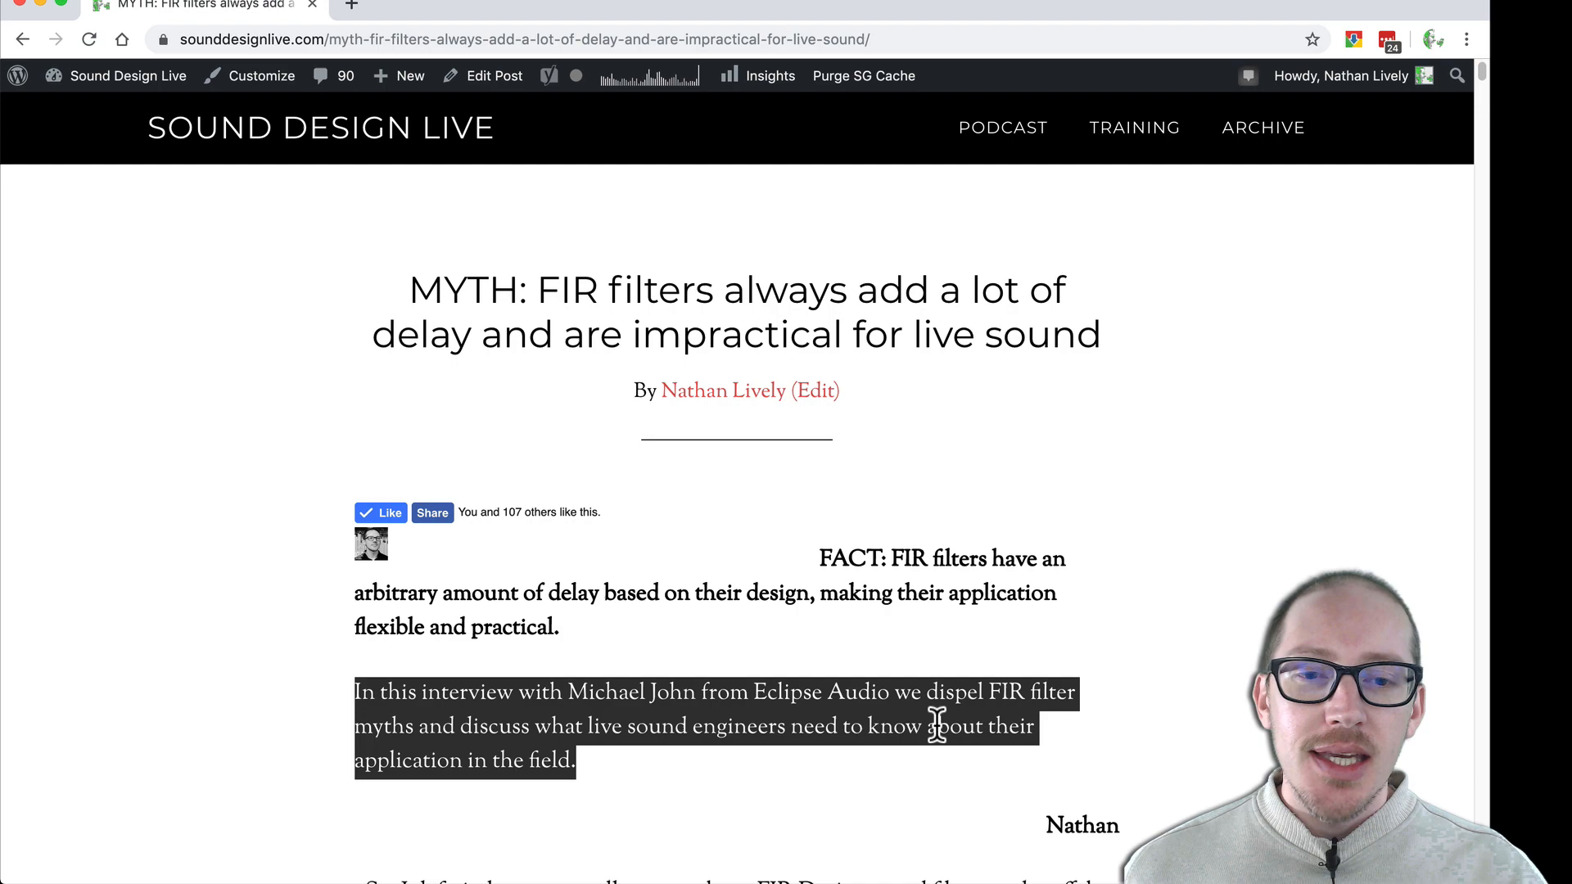
scroll("down", 3)
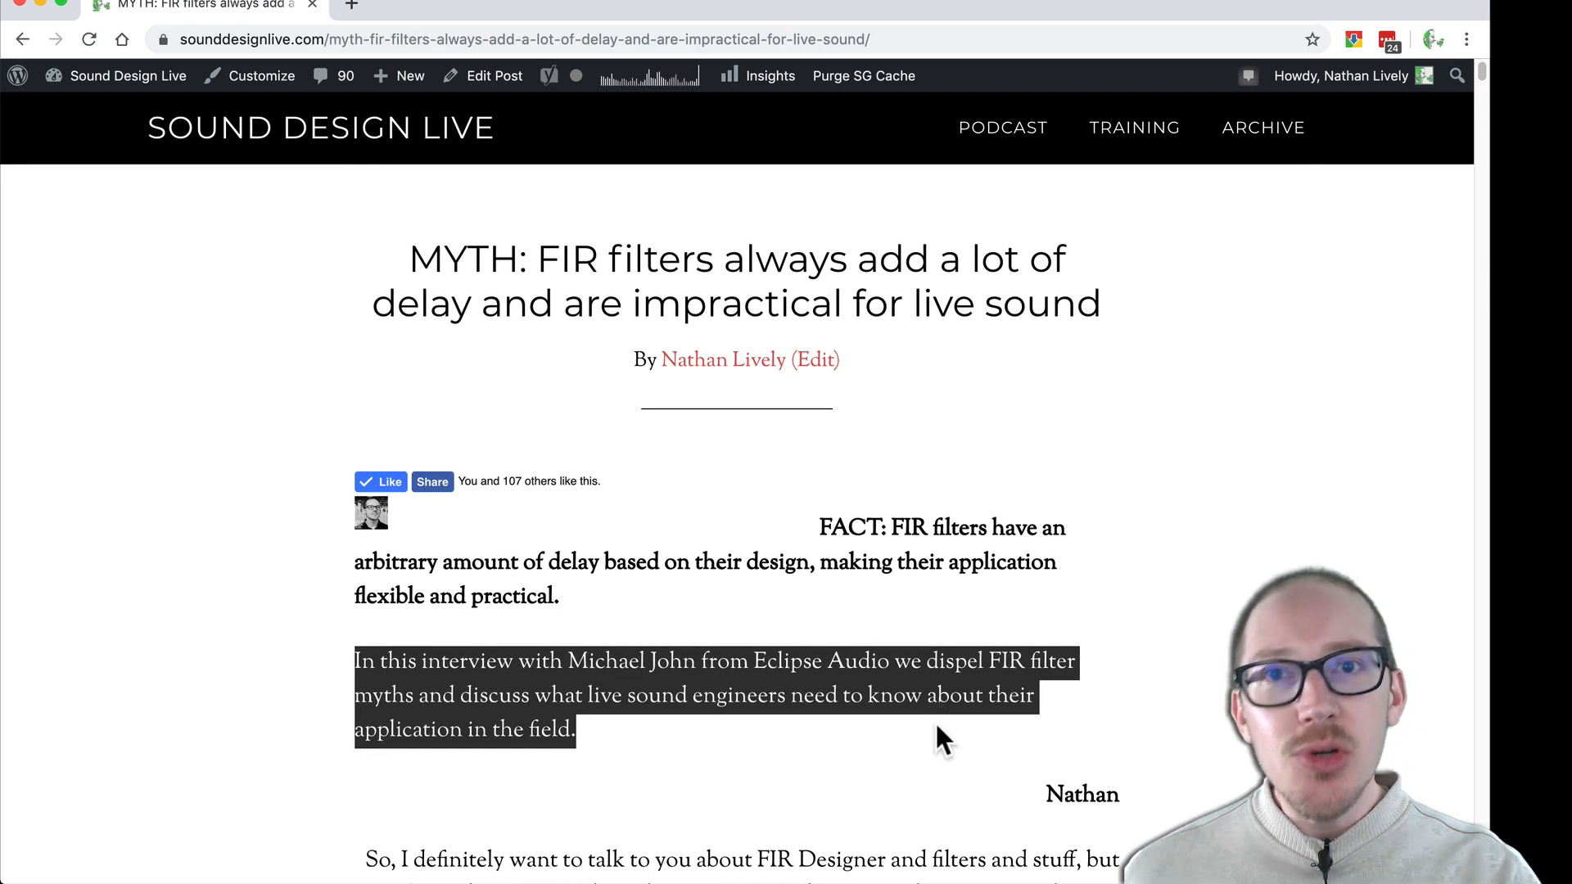
mouse_move(915, 710)
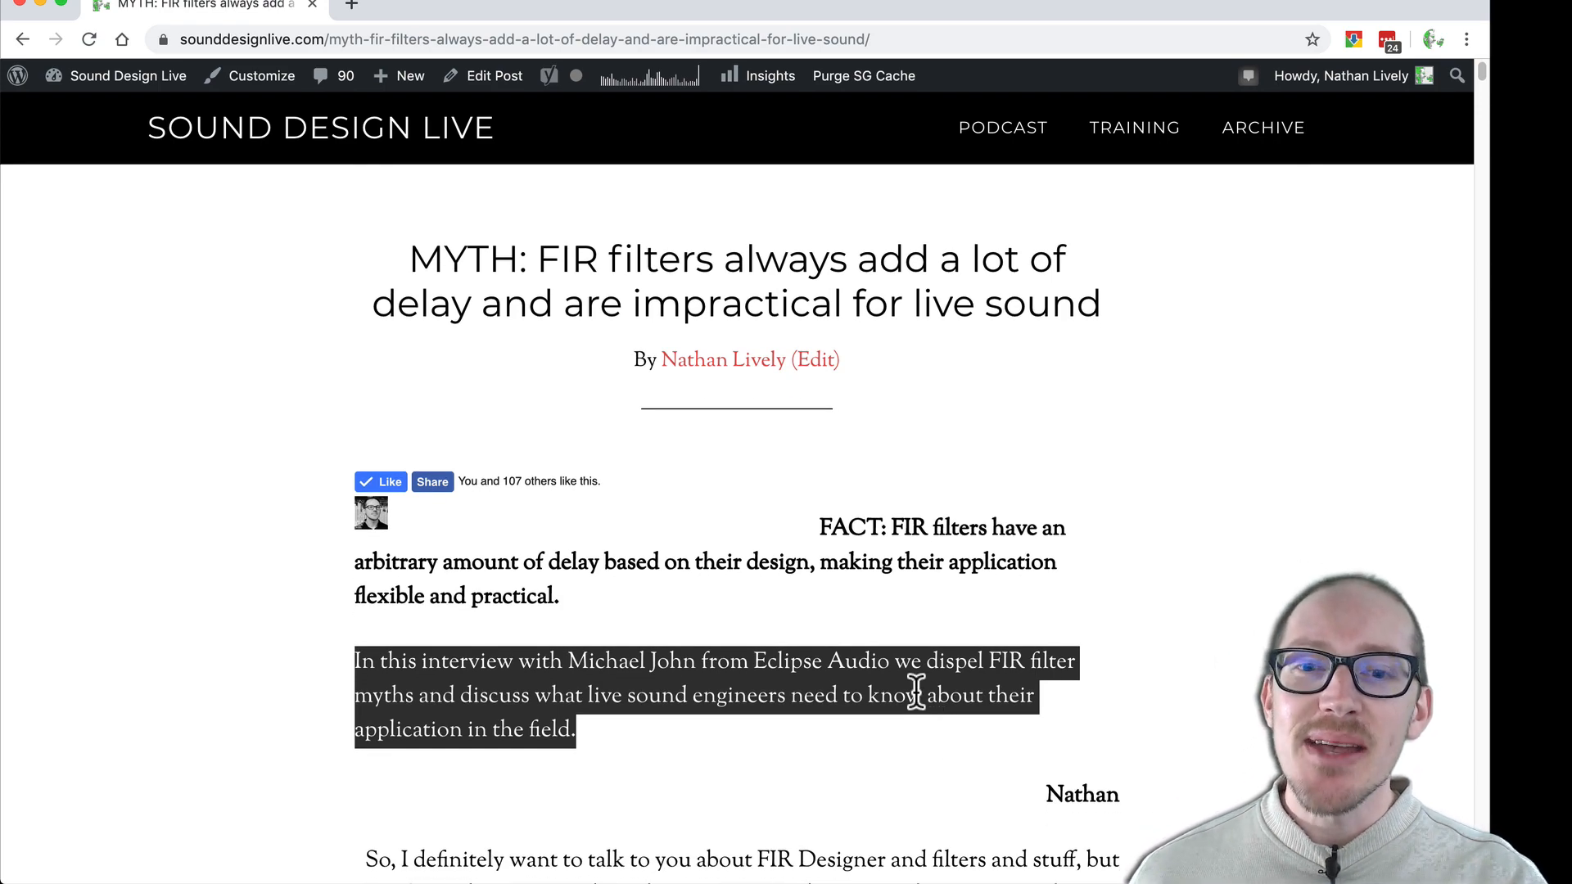
scroll("down", 3)
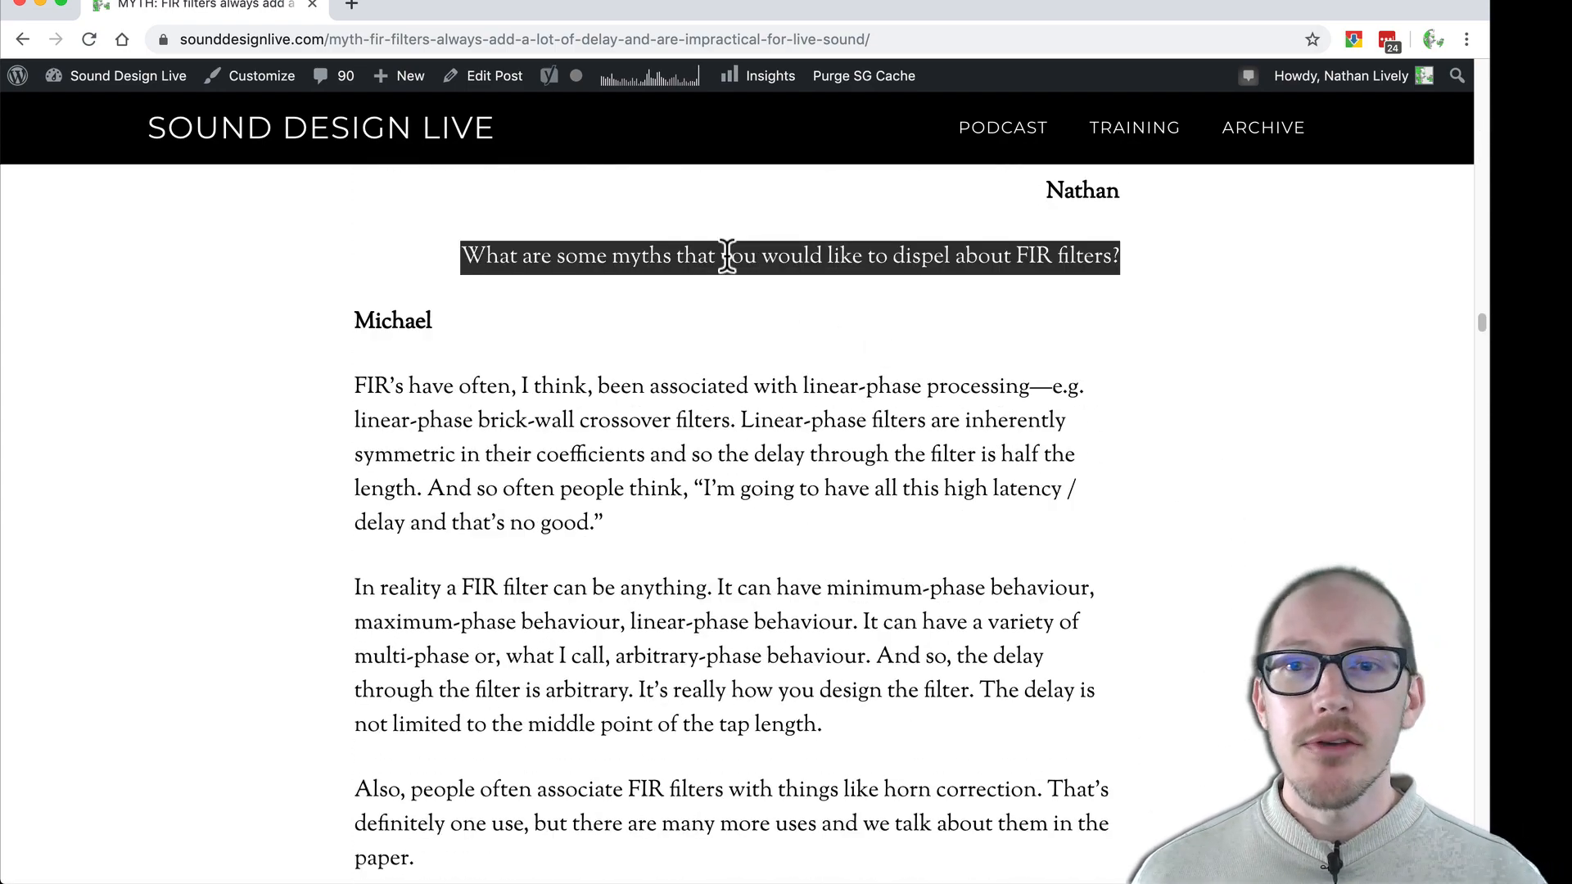
left_click(599, 387)
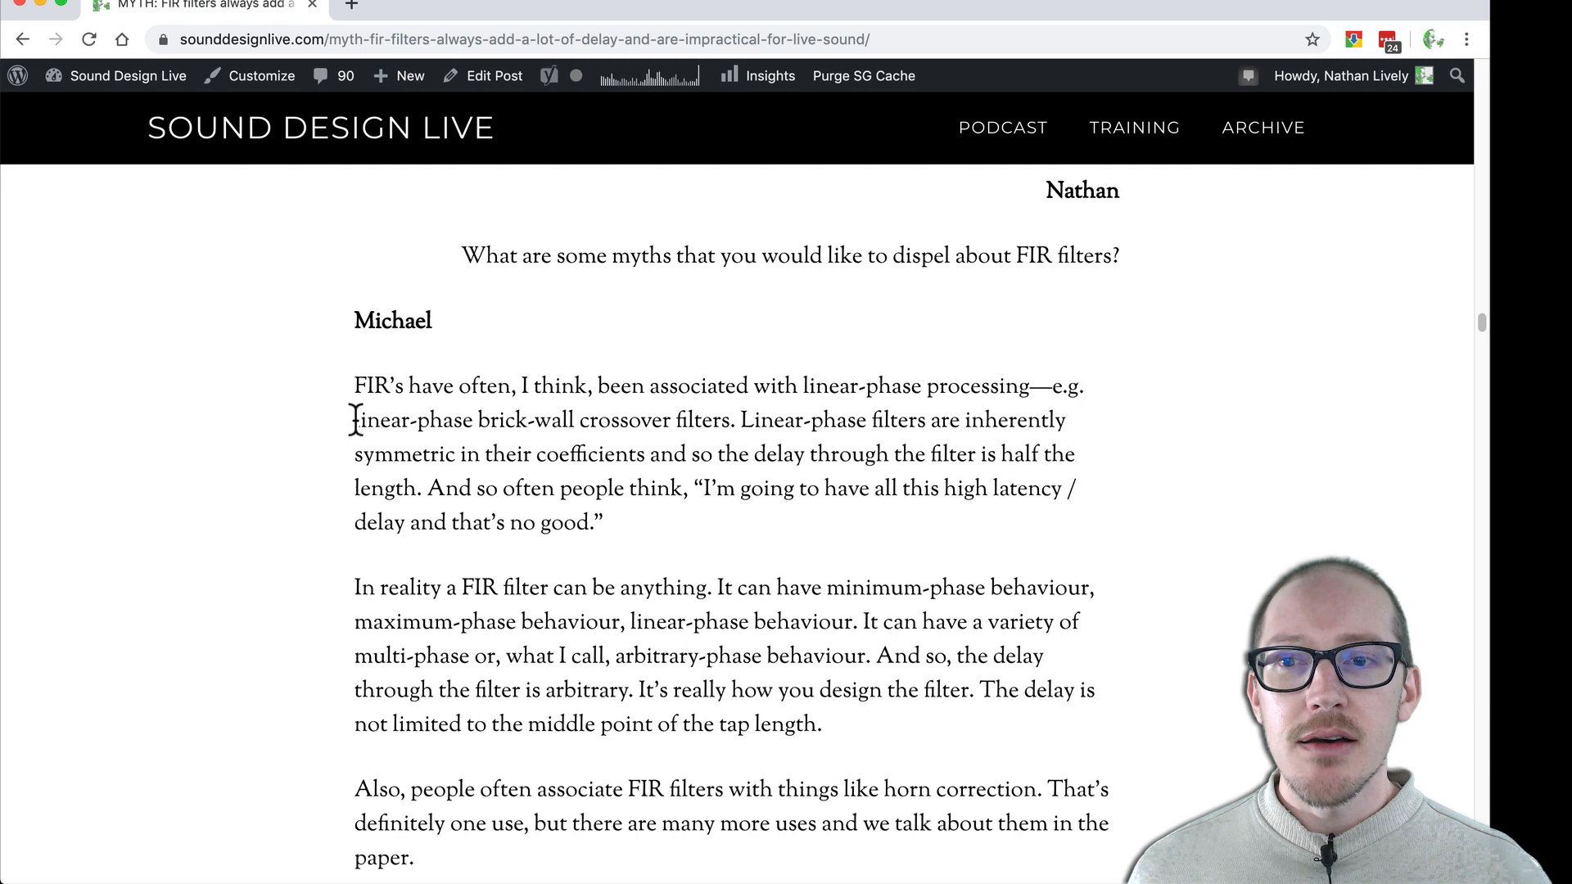
left_click_drag(353, 421, 662, 420)
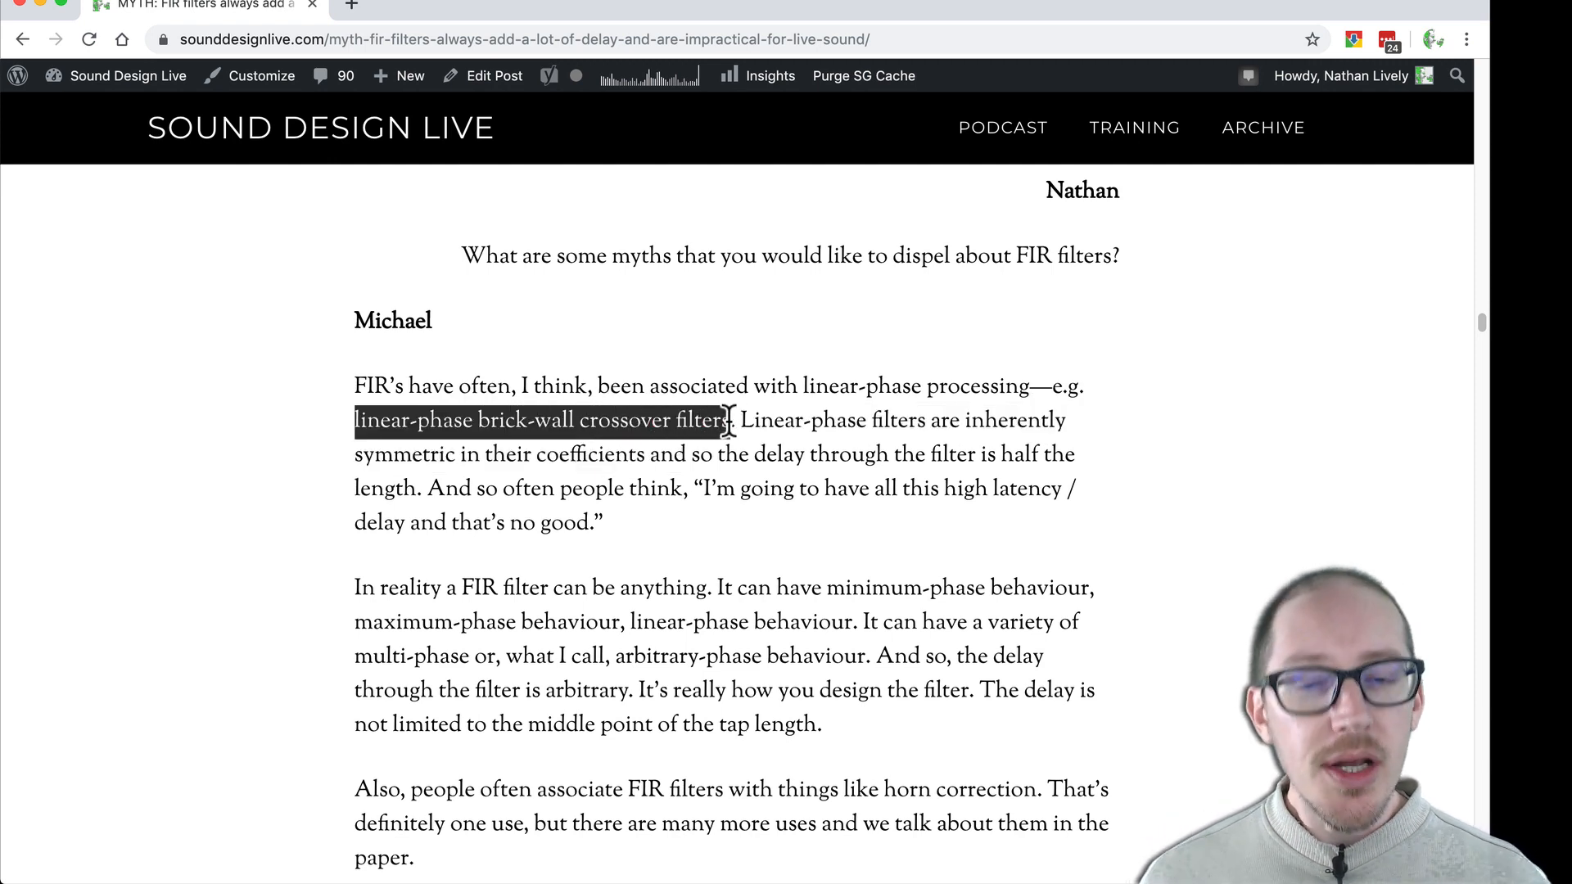
left_click(786, 421)
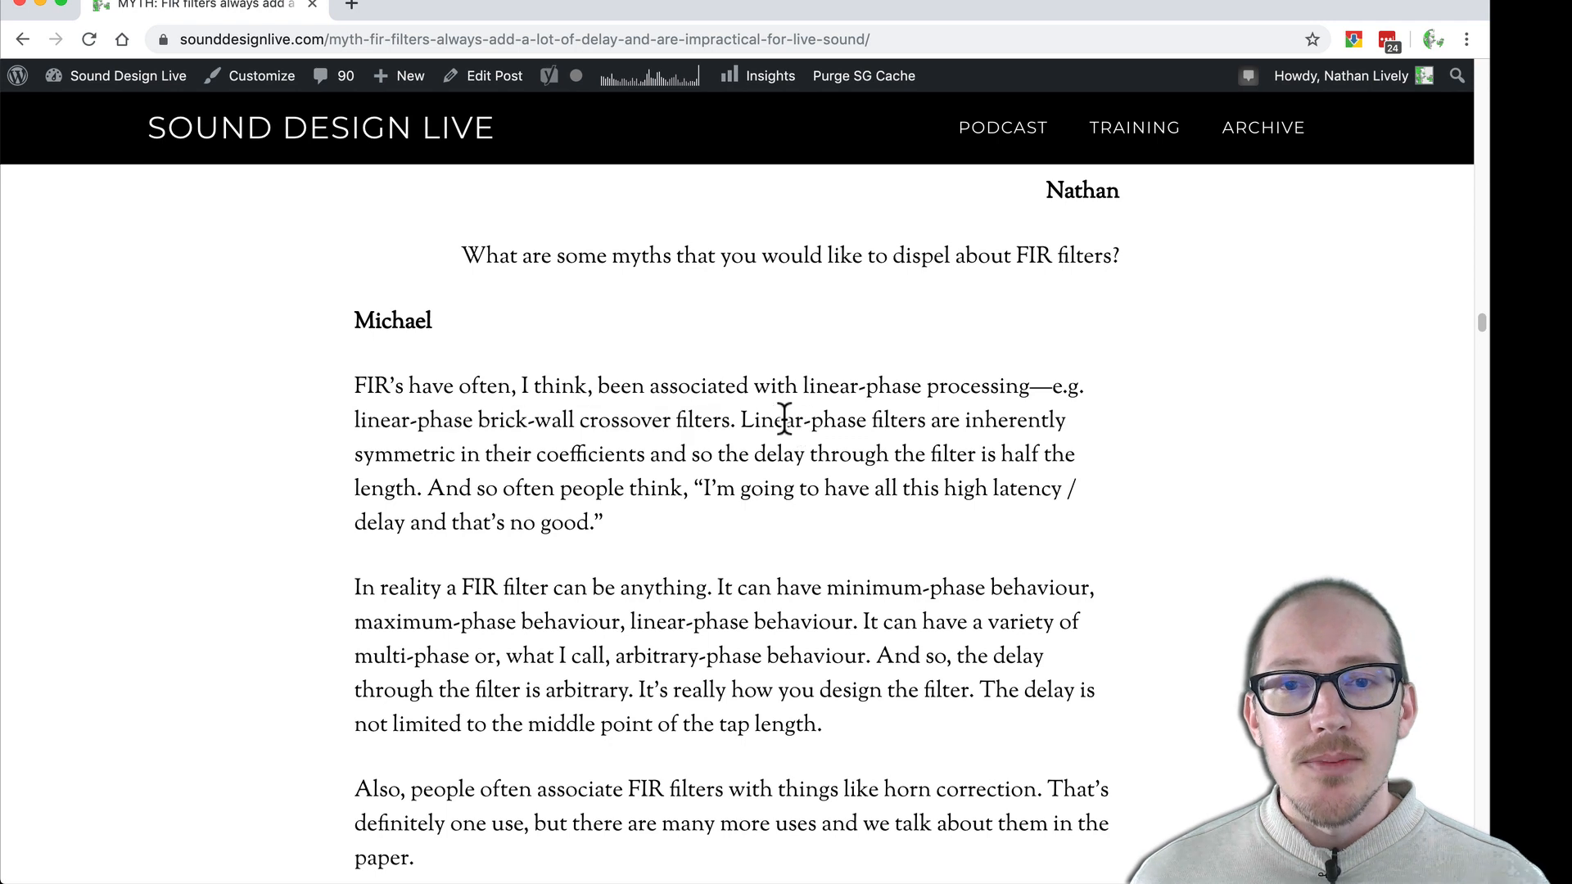
left_click_drag(739, 421, 491, 454)
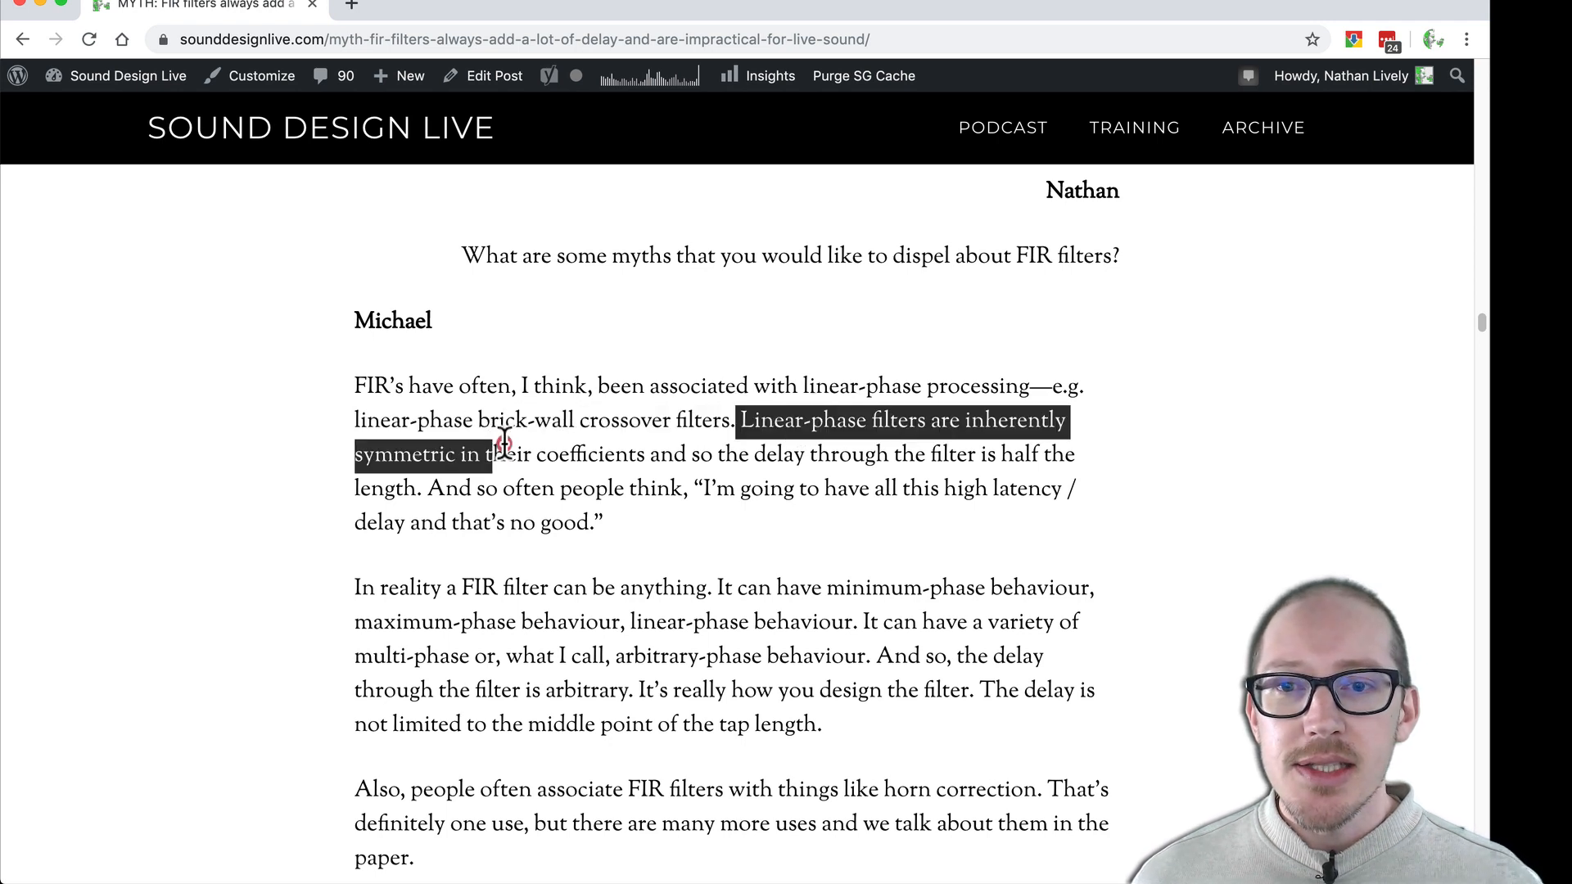
left_click_drag(492, 454, 622, 488)
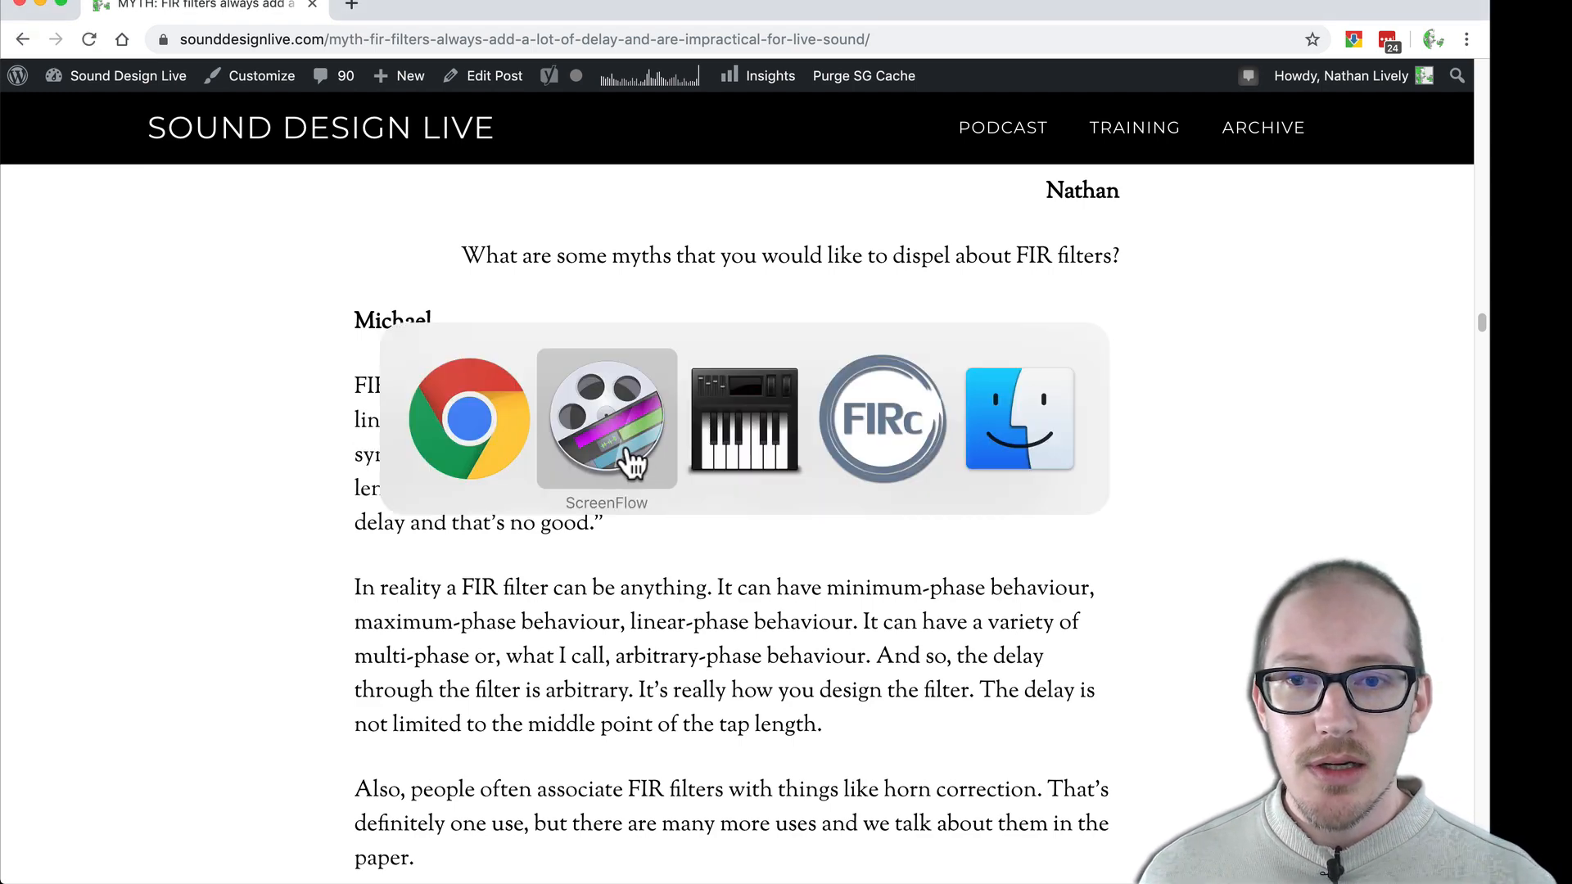
Switch to FIR Creator, toggle the low shelf filter off and on, then view the export error readout
left_click(886, 419)
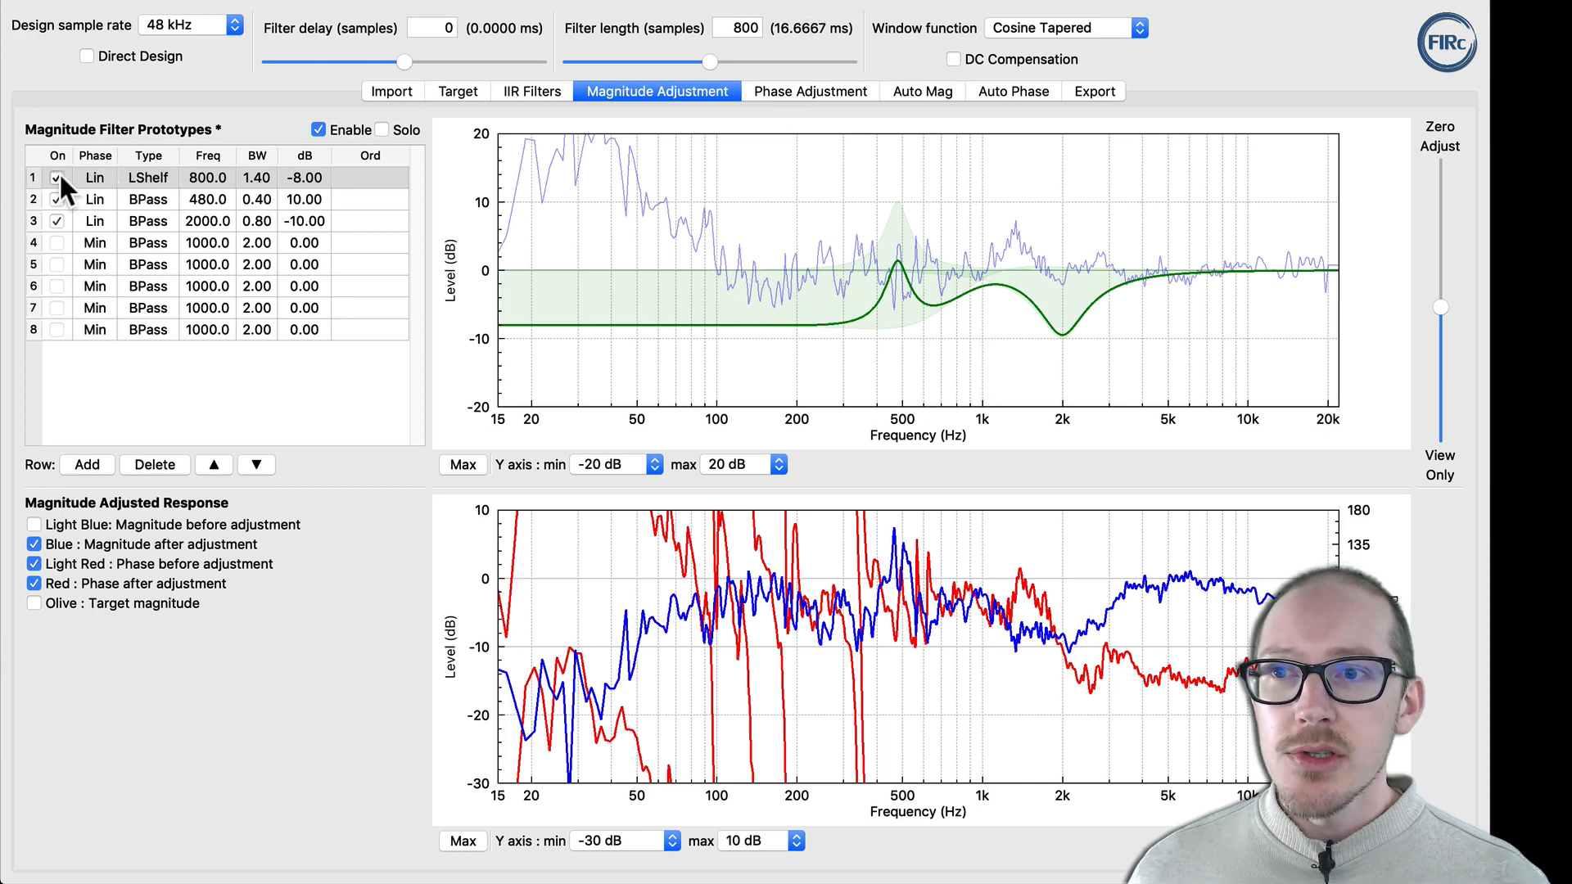
left_click(57, 177)
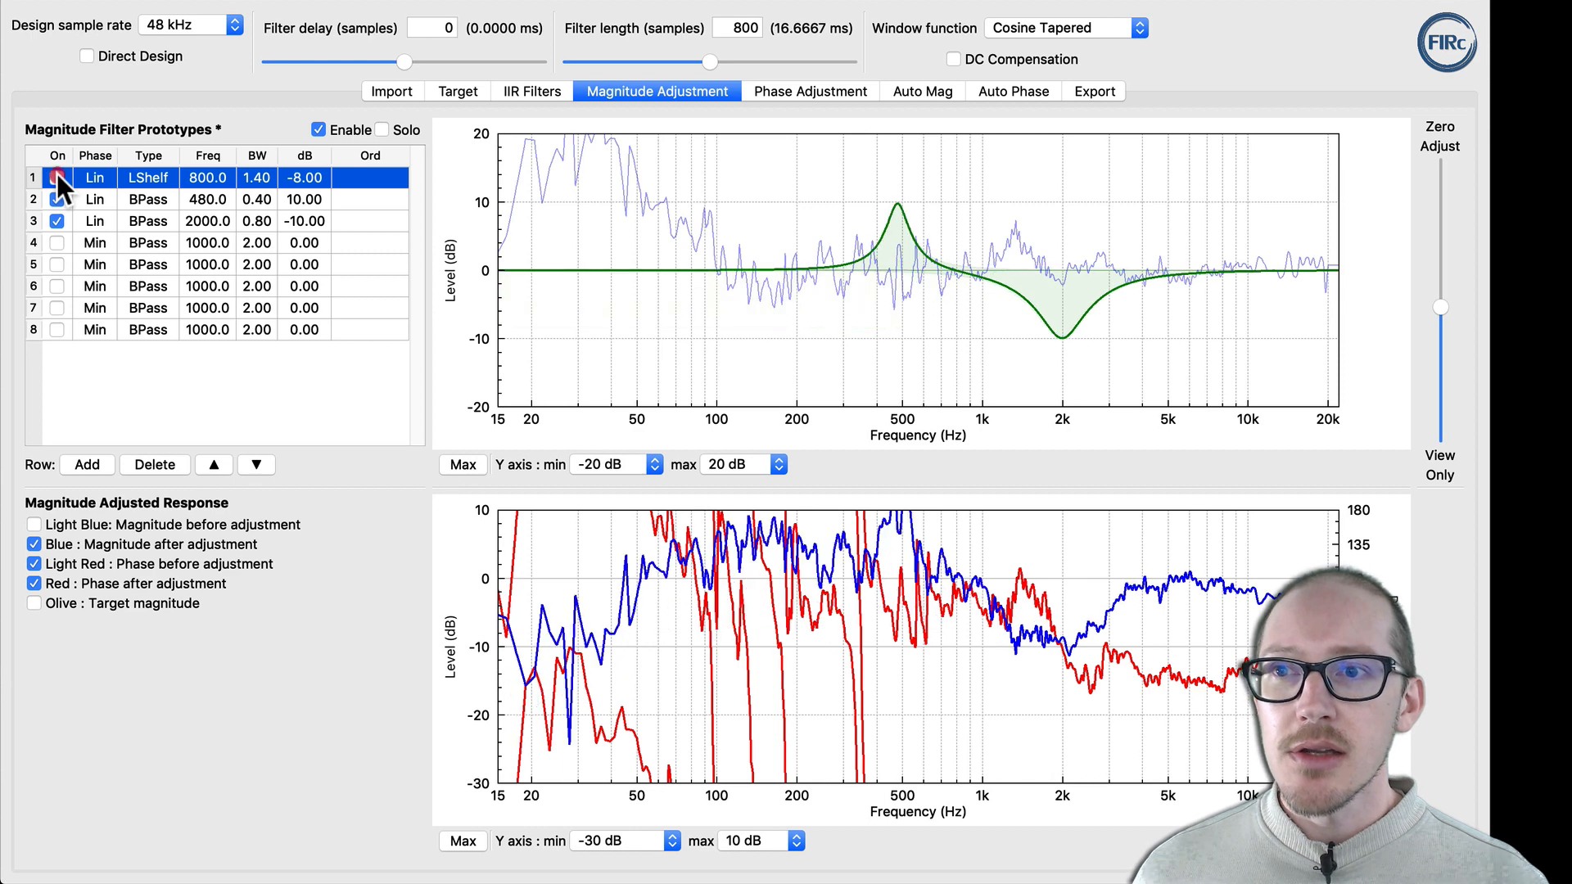
left_click(57, 177)
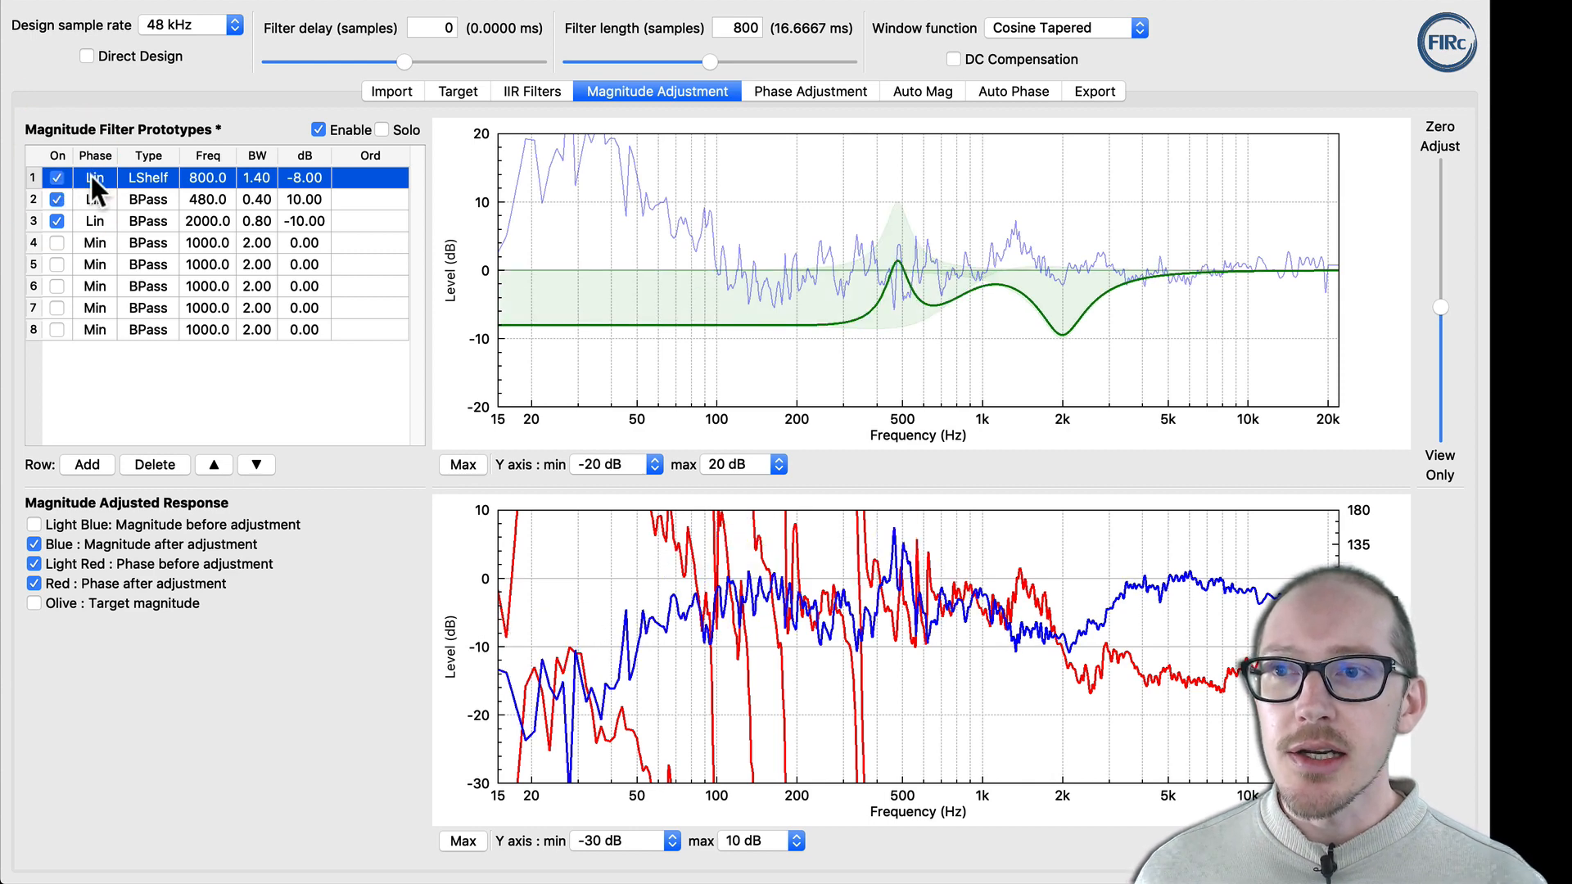
mouse_move(1158, 114)
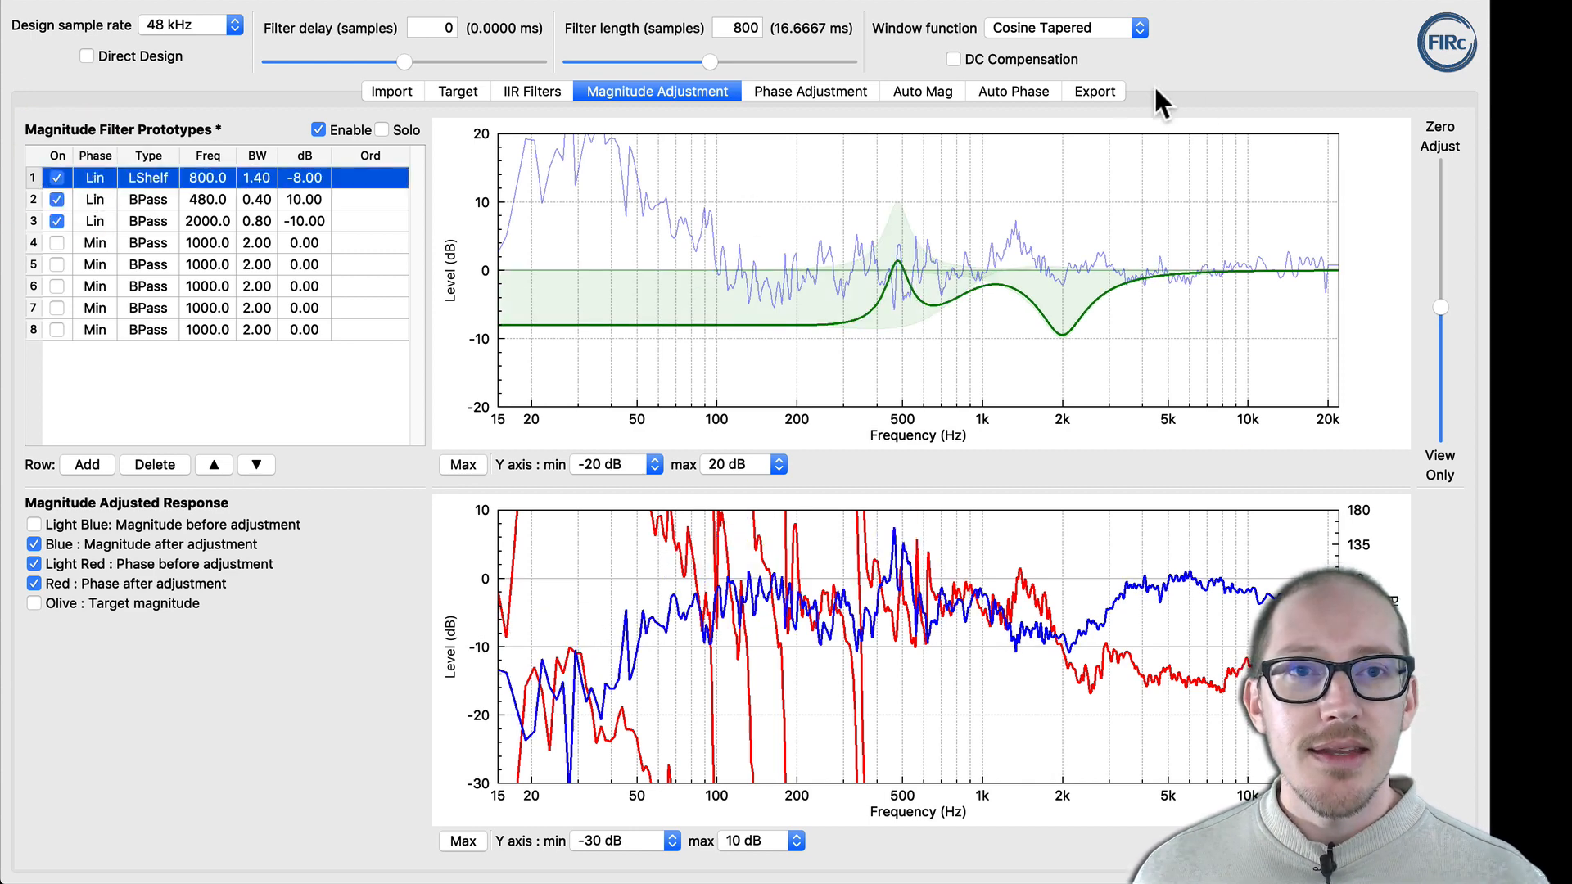
left_click(1094, 92)
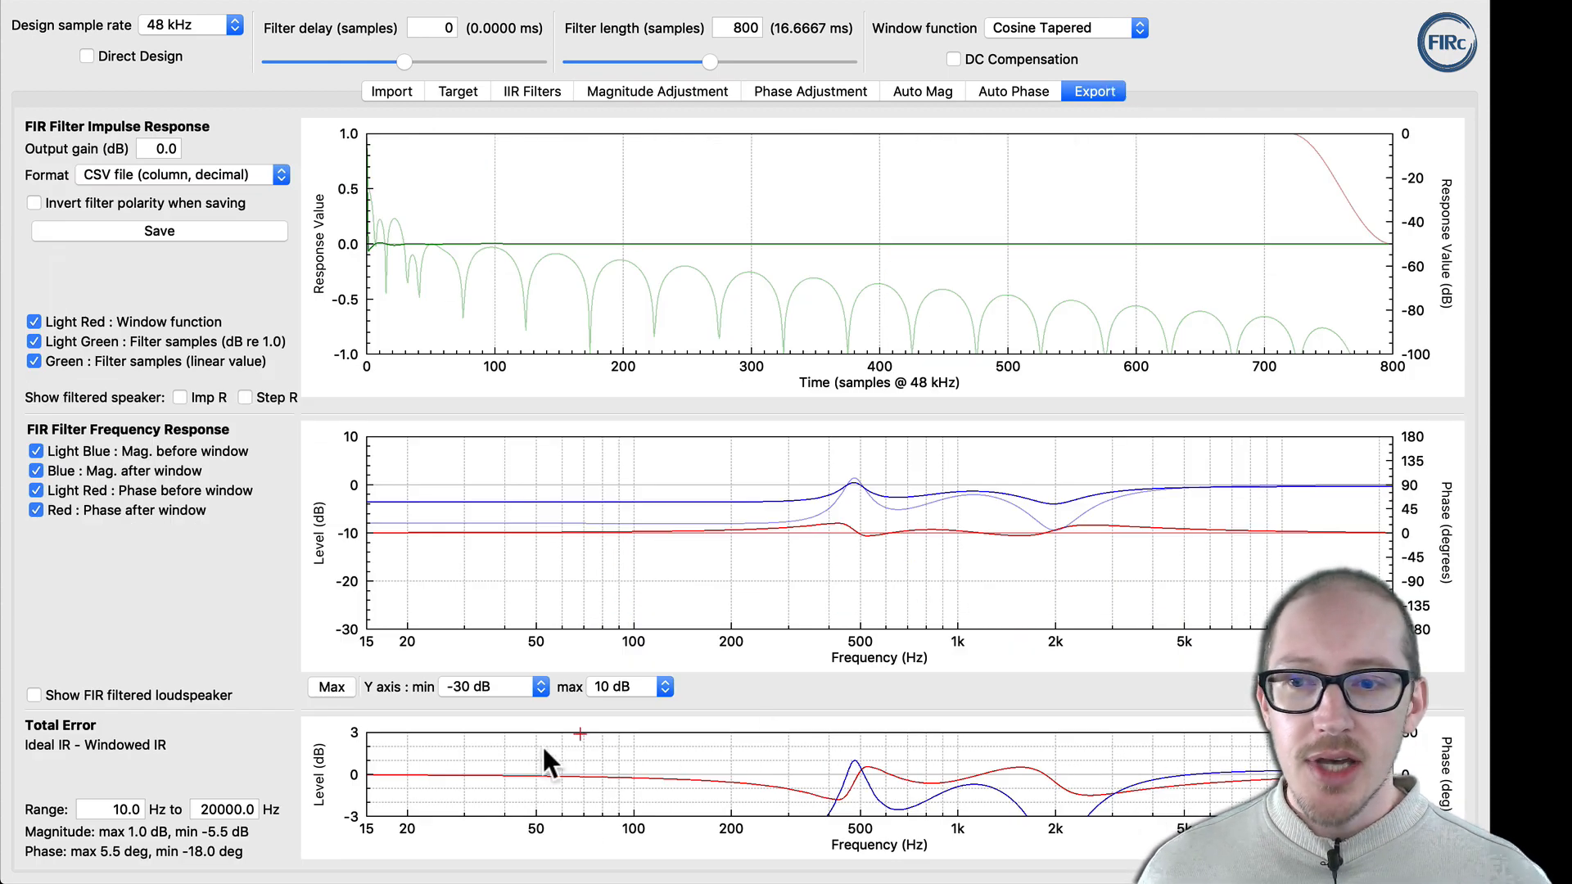
mouse_move(933, 454)
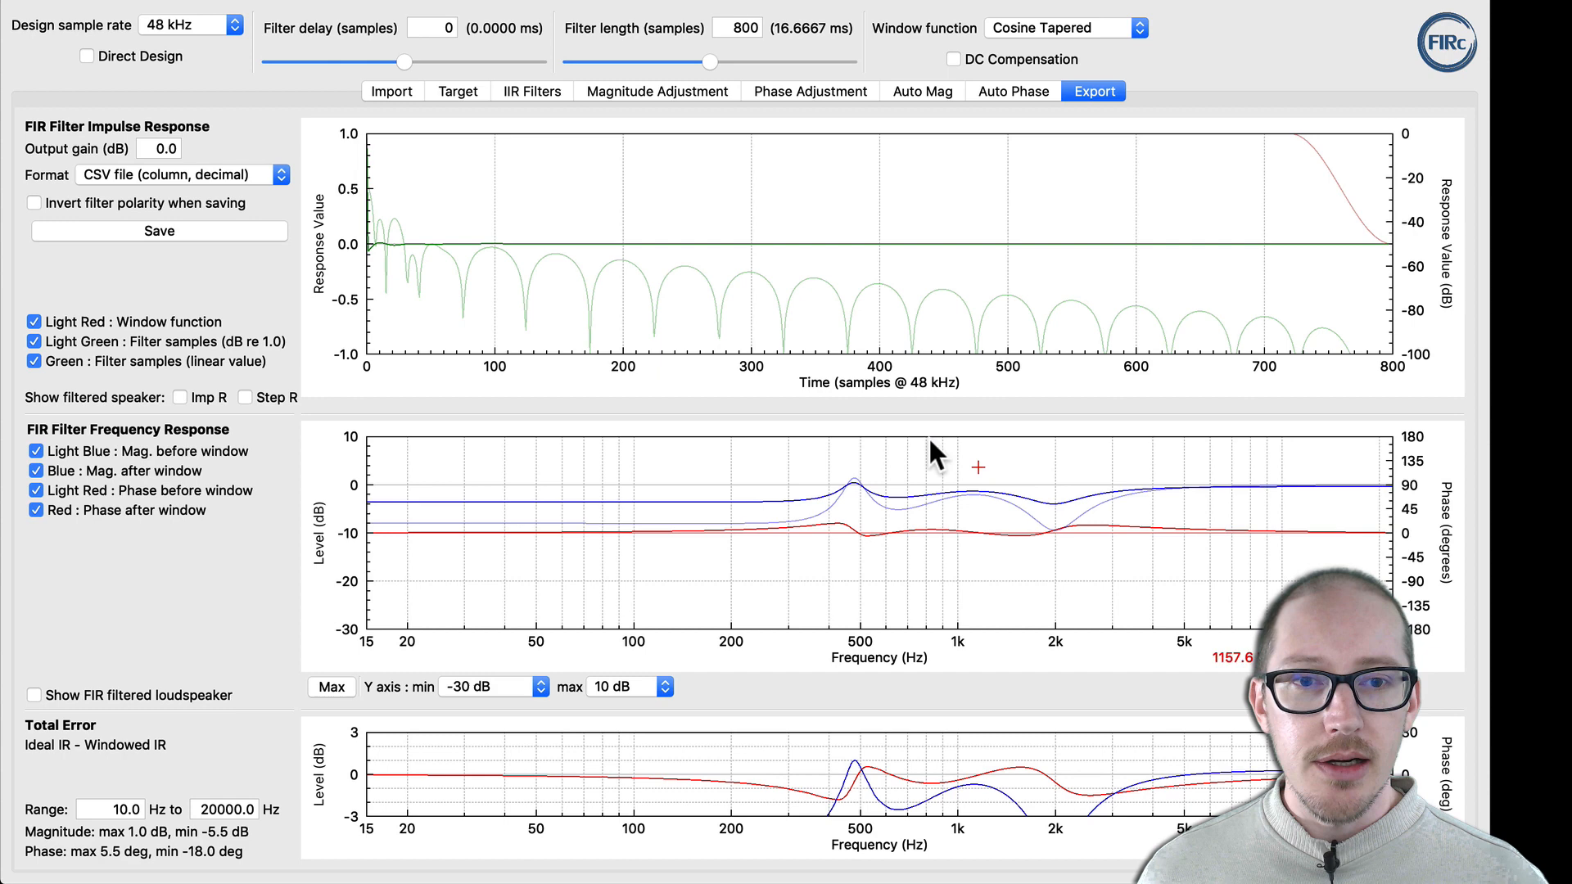
mouse_move(496, 154)
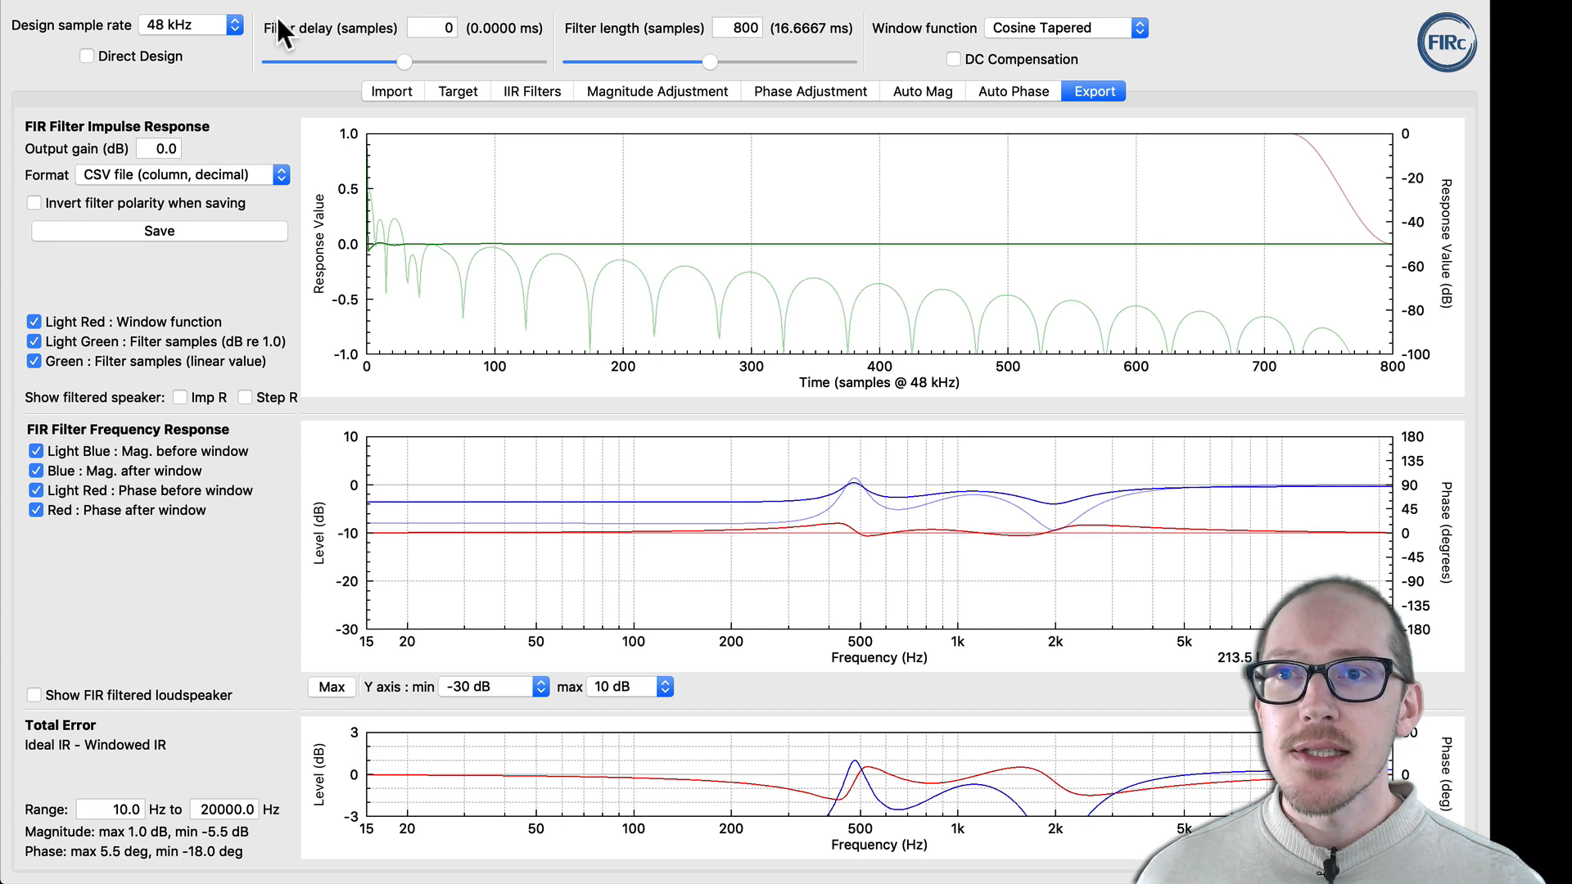
mouse_move(483, 15)
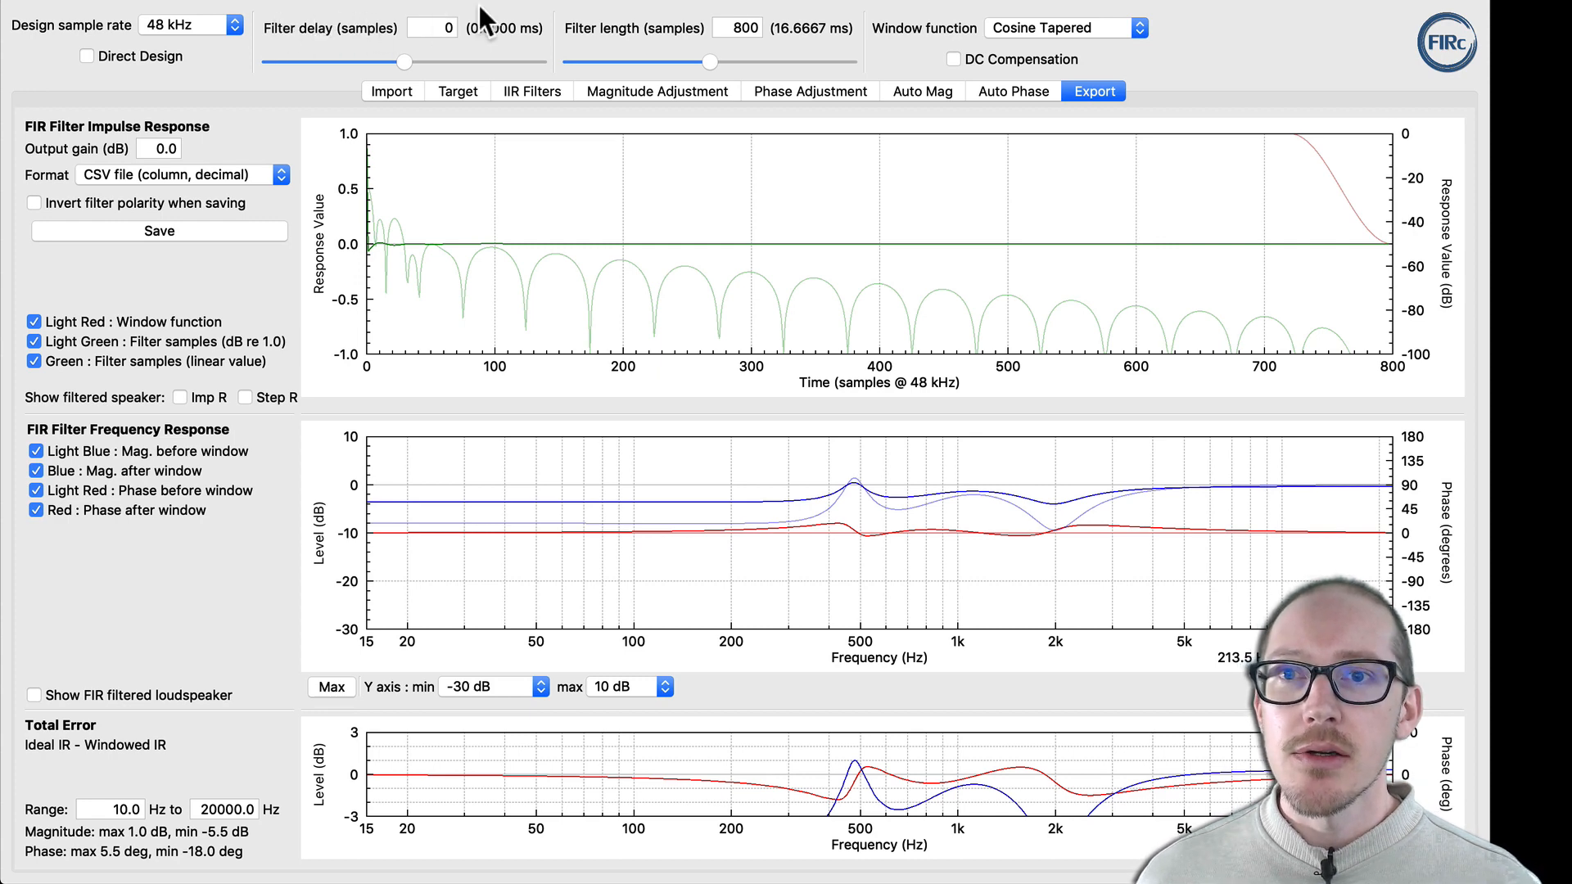
left_click(439, 26)
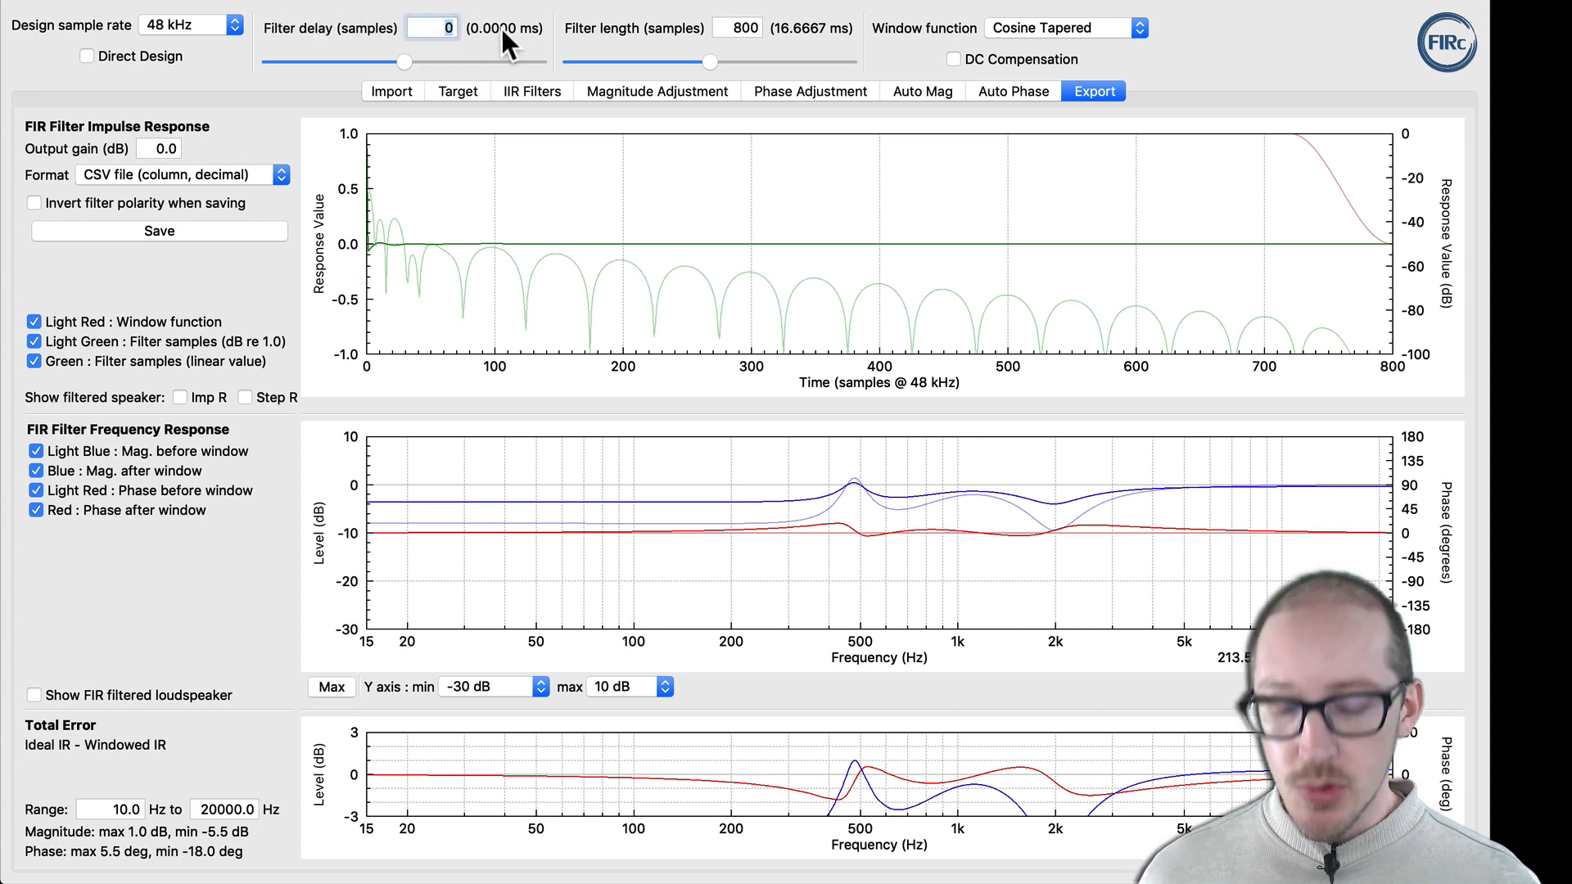
type("400")
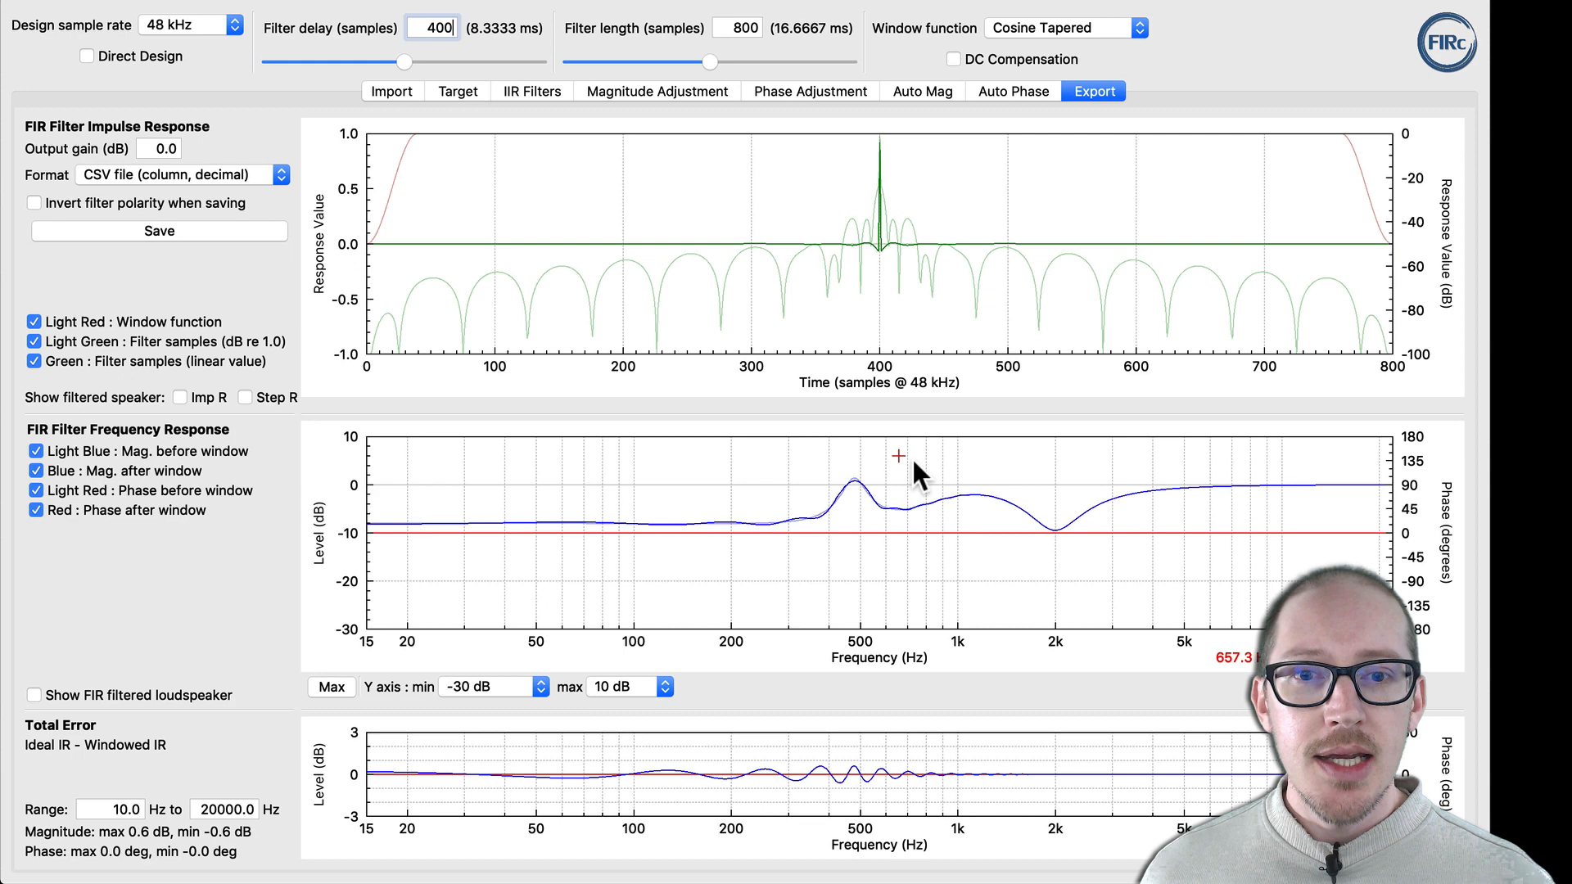
mouse_move(661, 746)
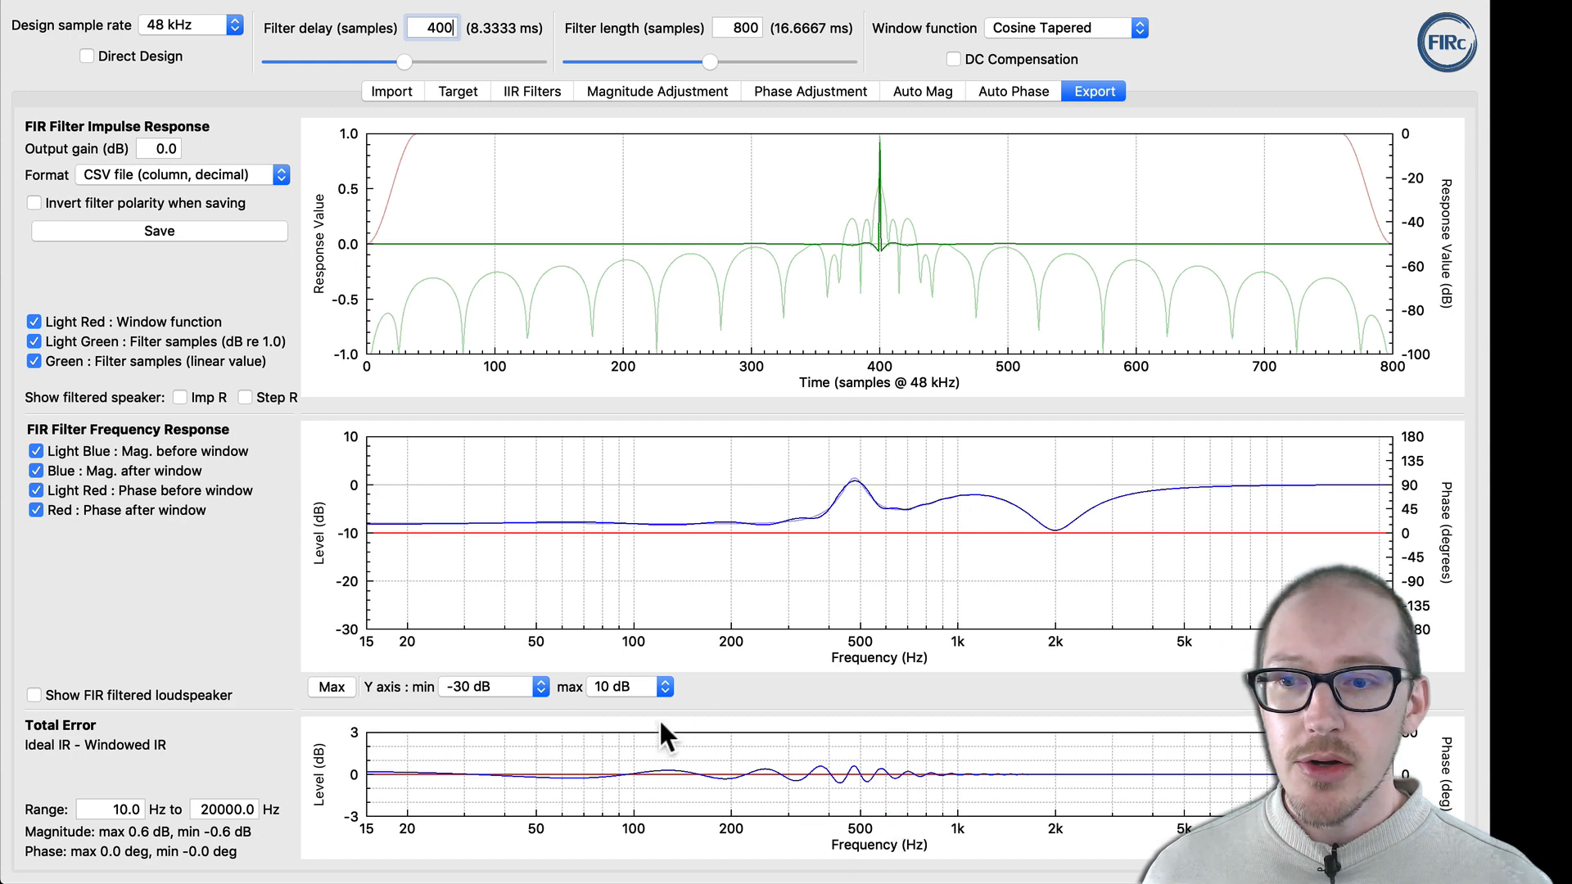
mouse_move(788, 435)
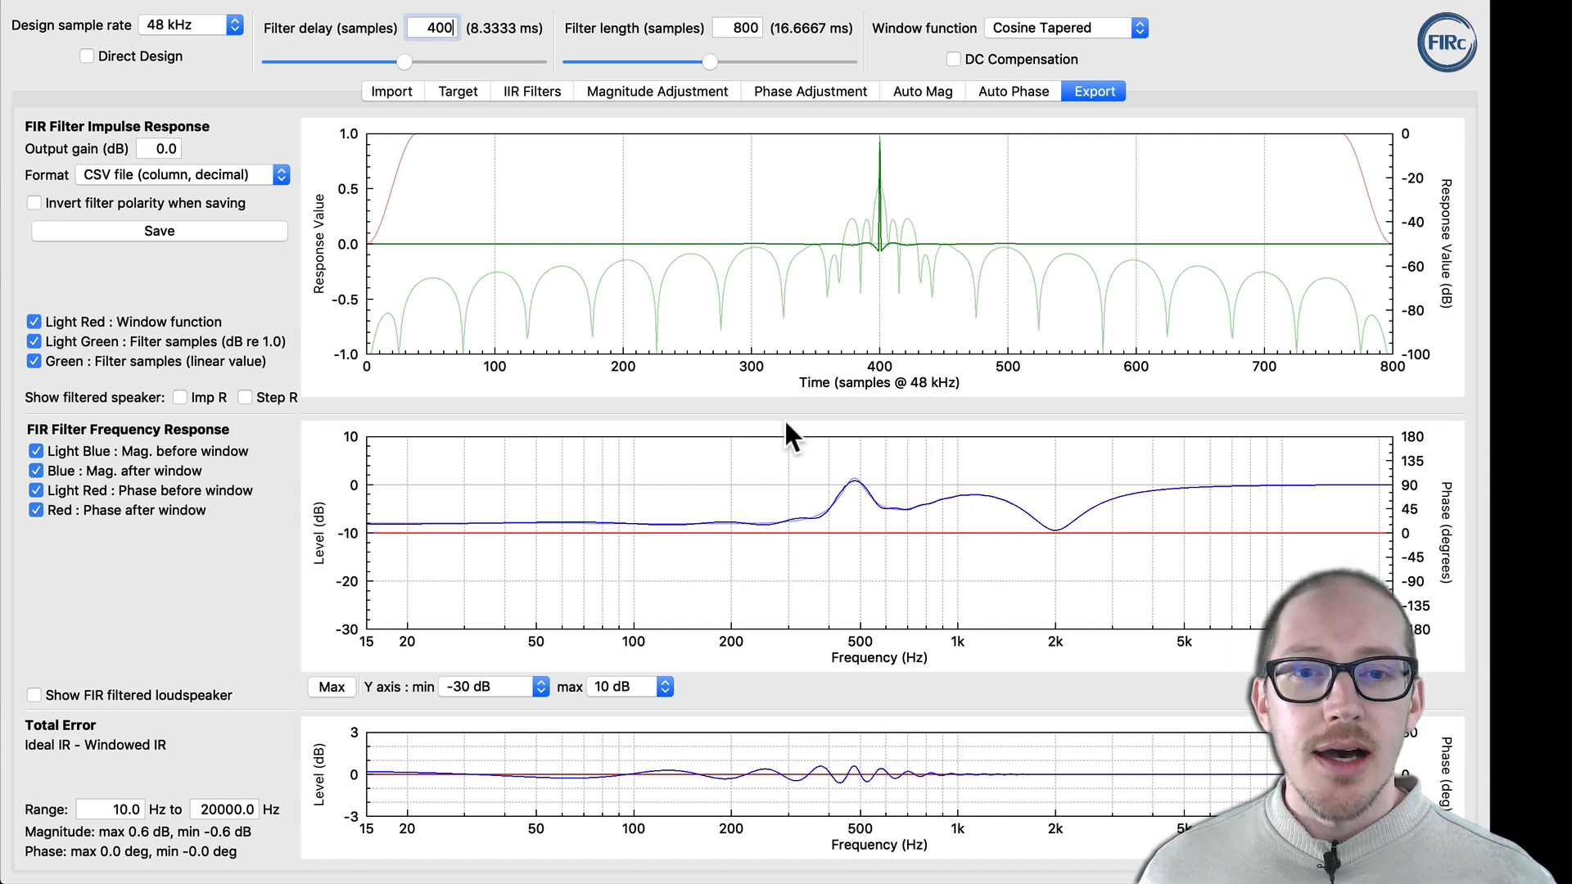
mouse_move(973, 563)
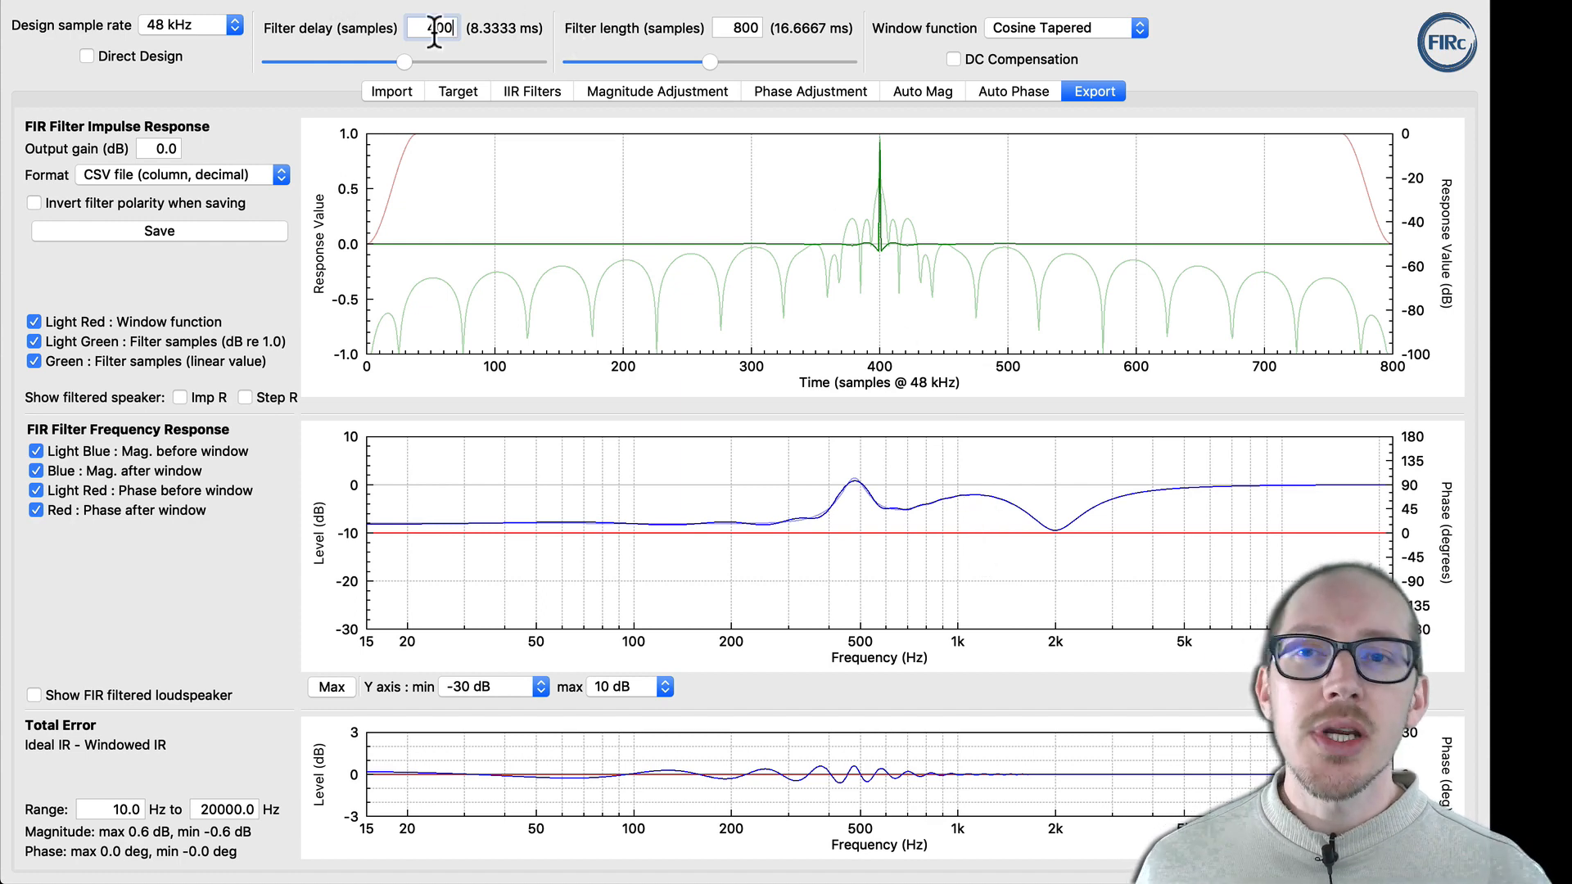
mouse_move(387, 39)
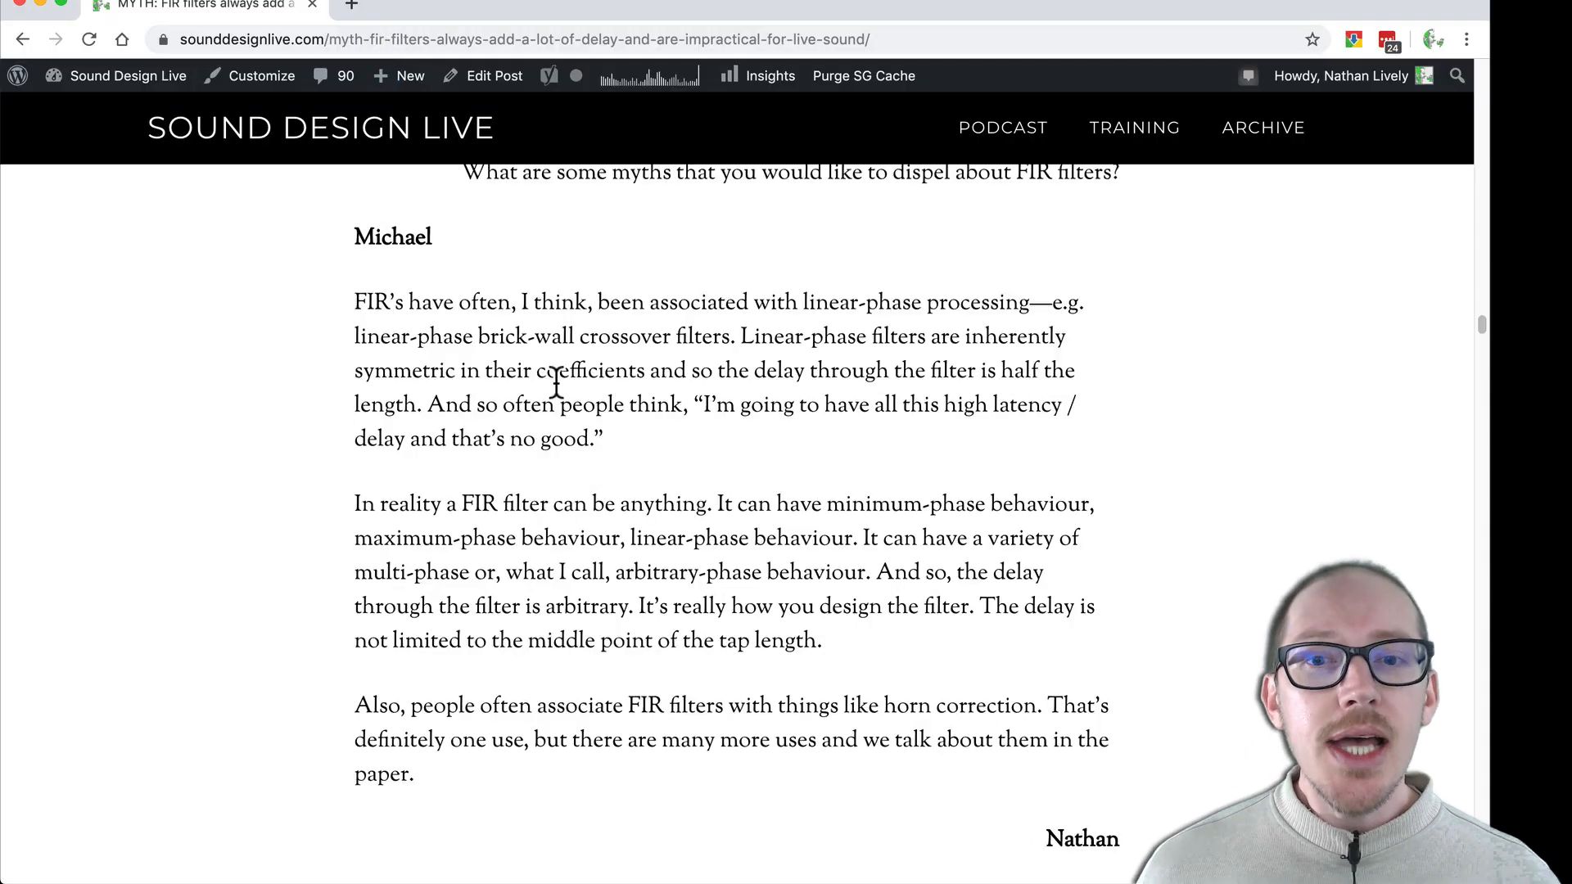
left_click_drag(353, 502, 820, 640)
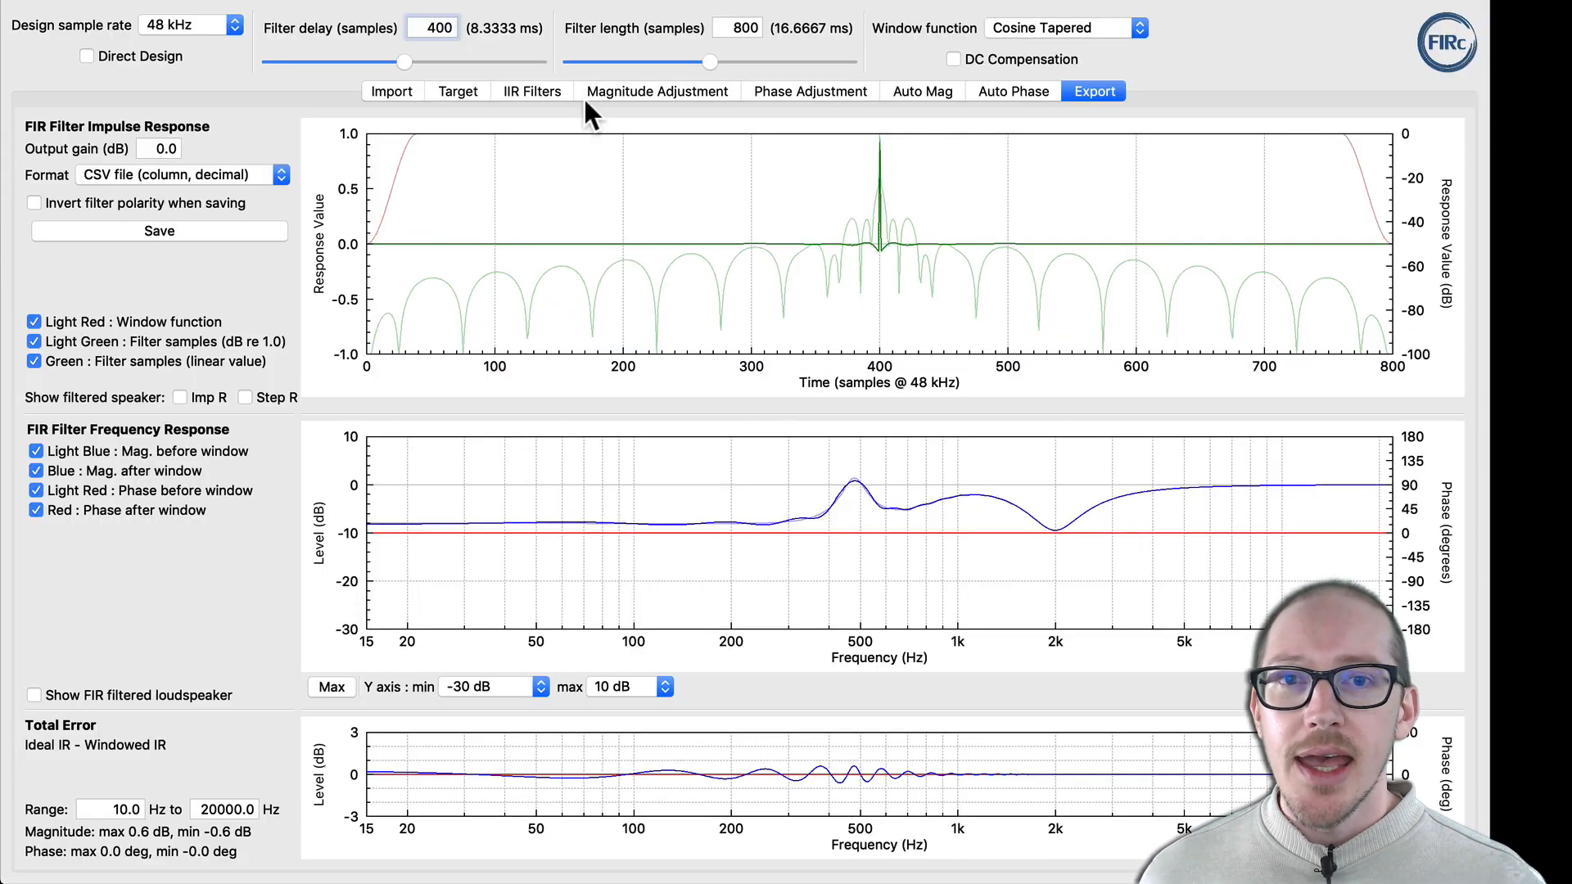
mouse_move(662, 98)
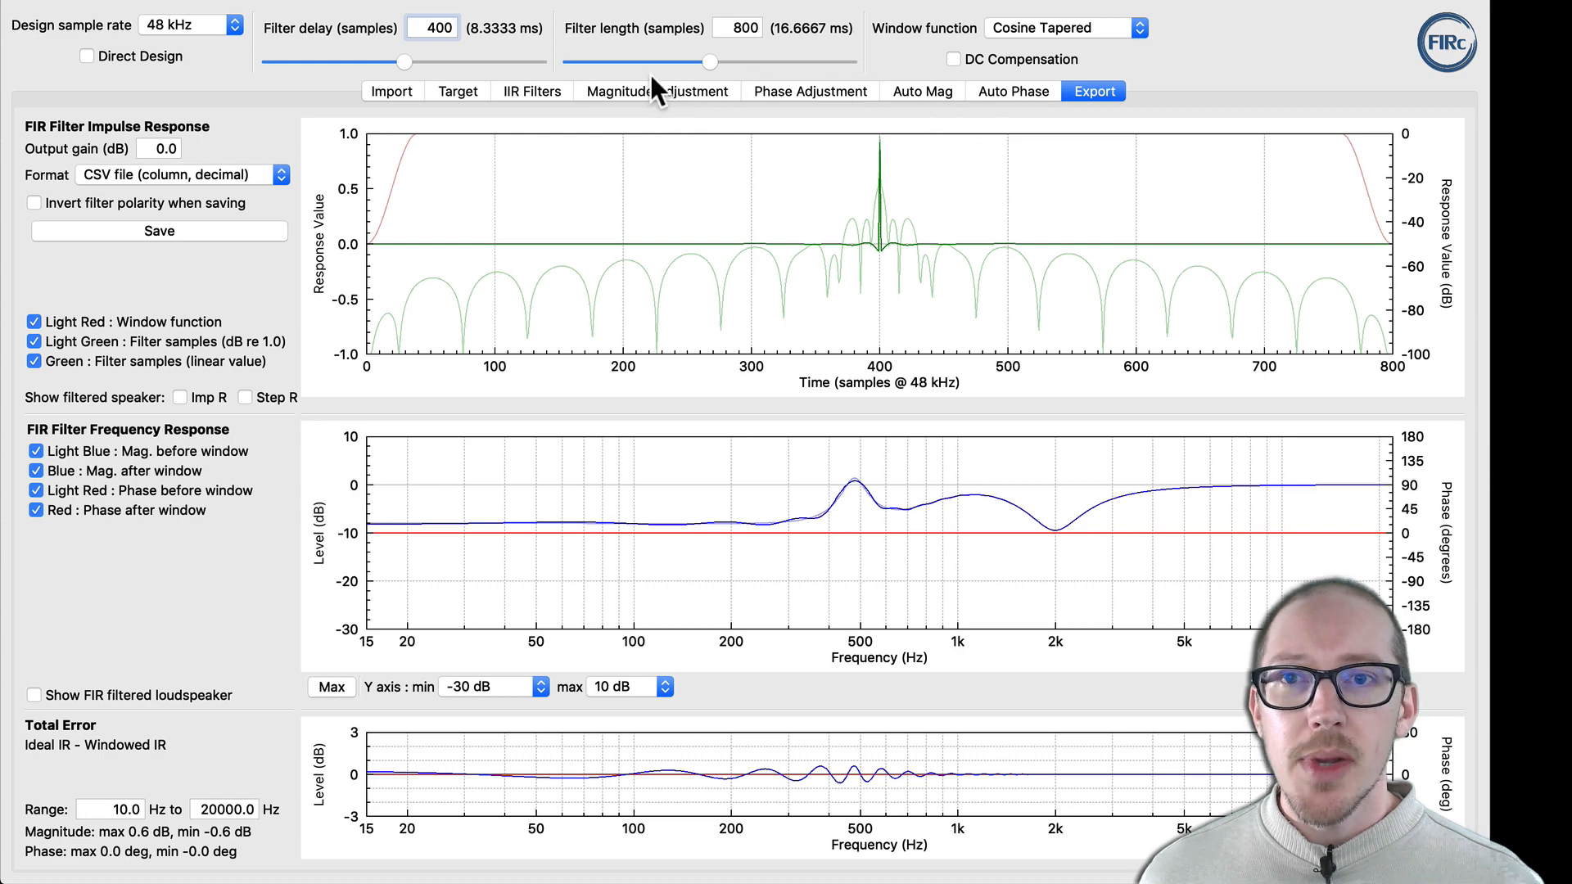
Change the low shelf filter's phase from linear to minimum and return to the export error view
left_click(657, 90)
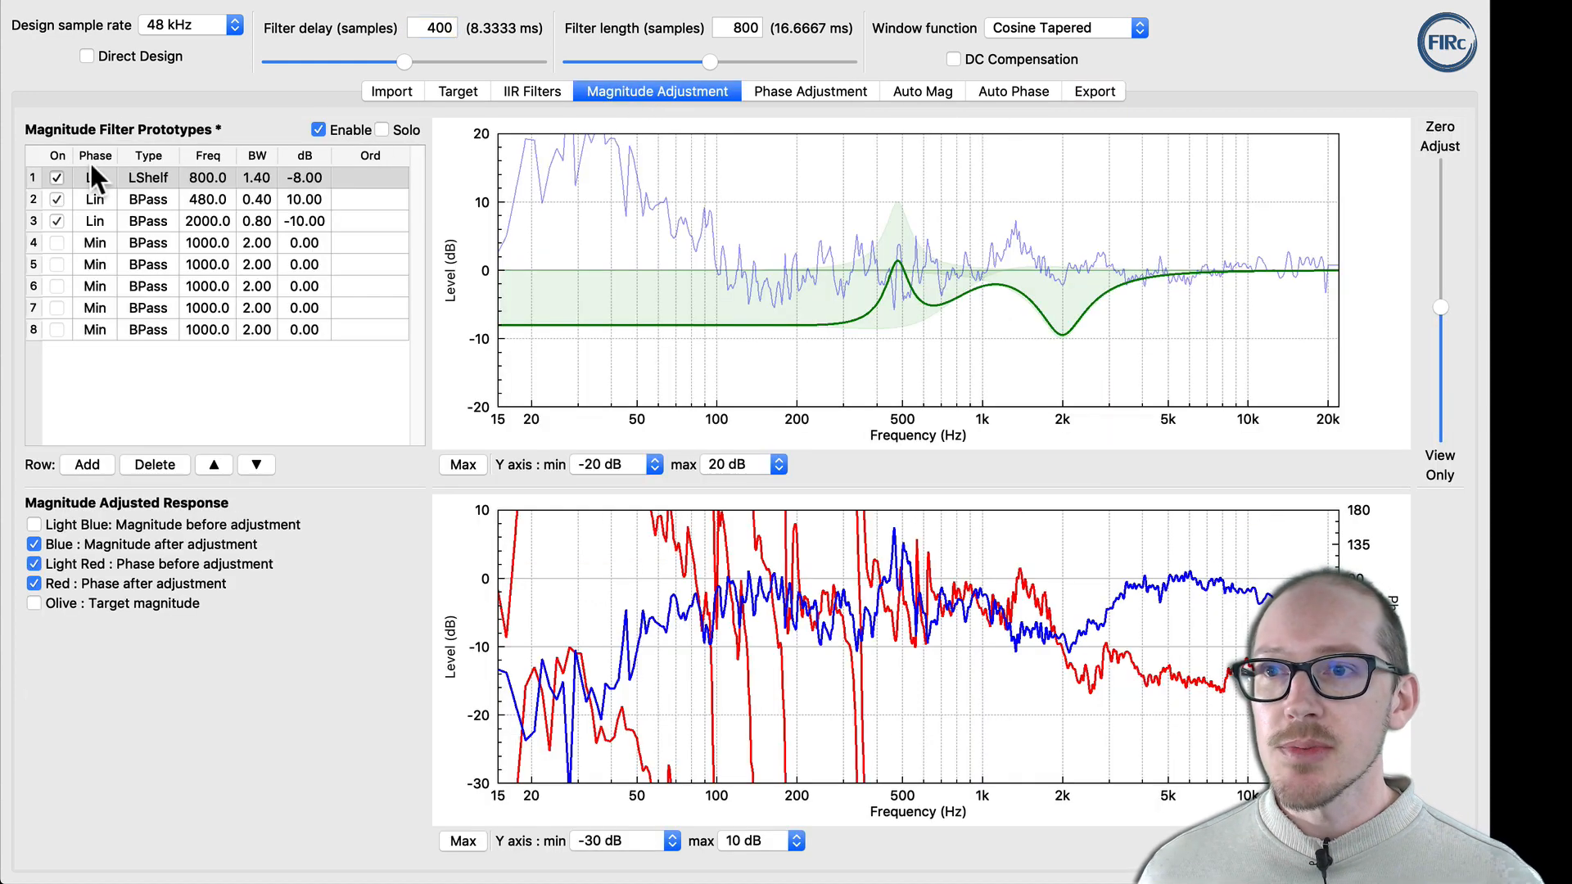
left_click(94, 176)
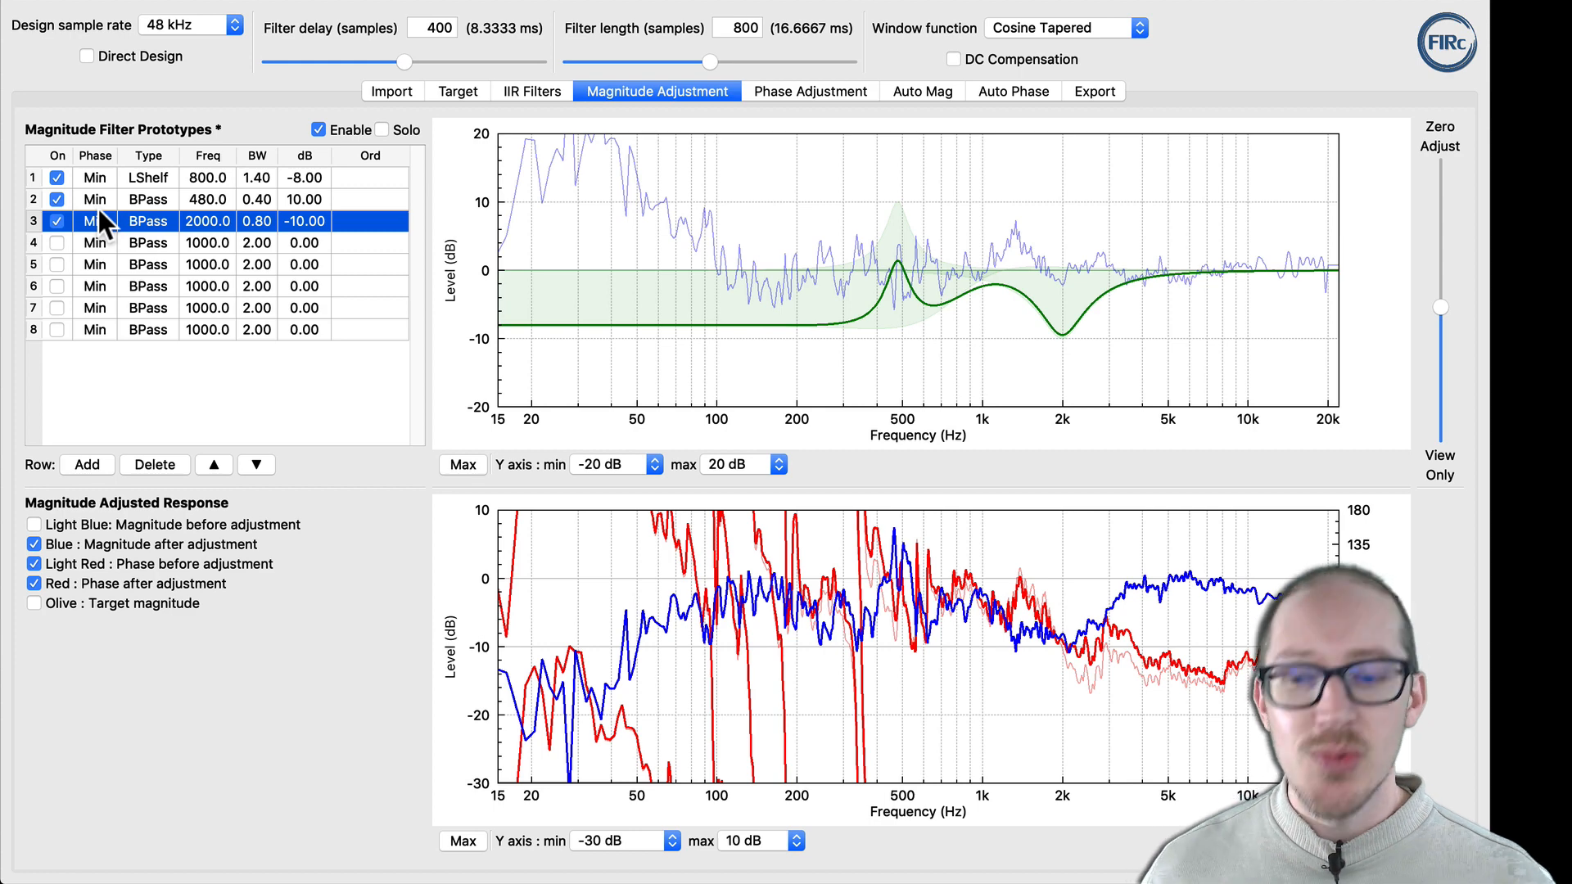
mouse_move(668, 134)
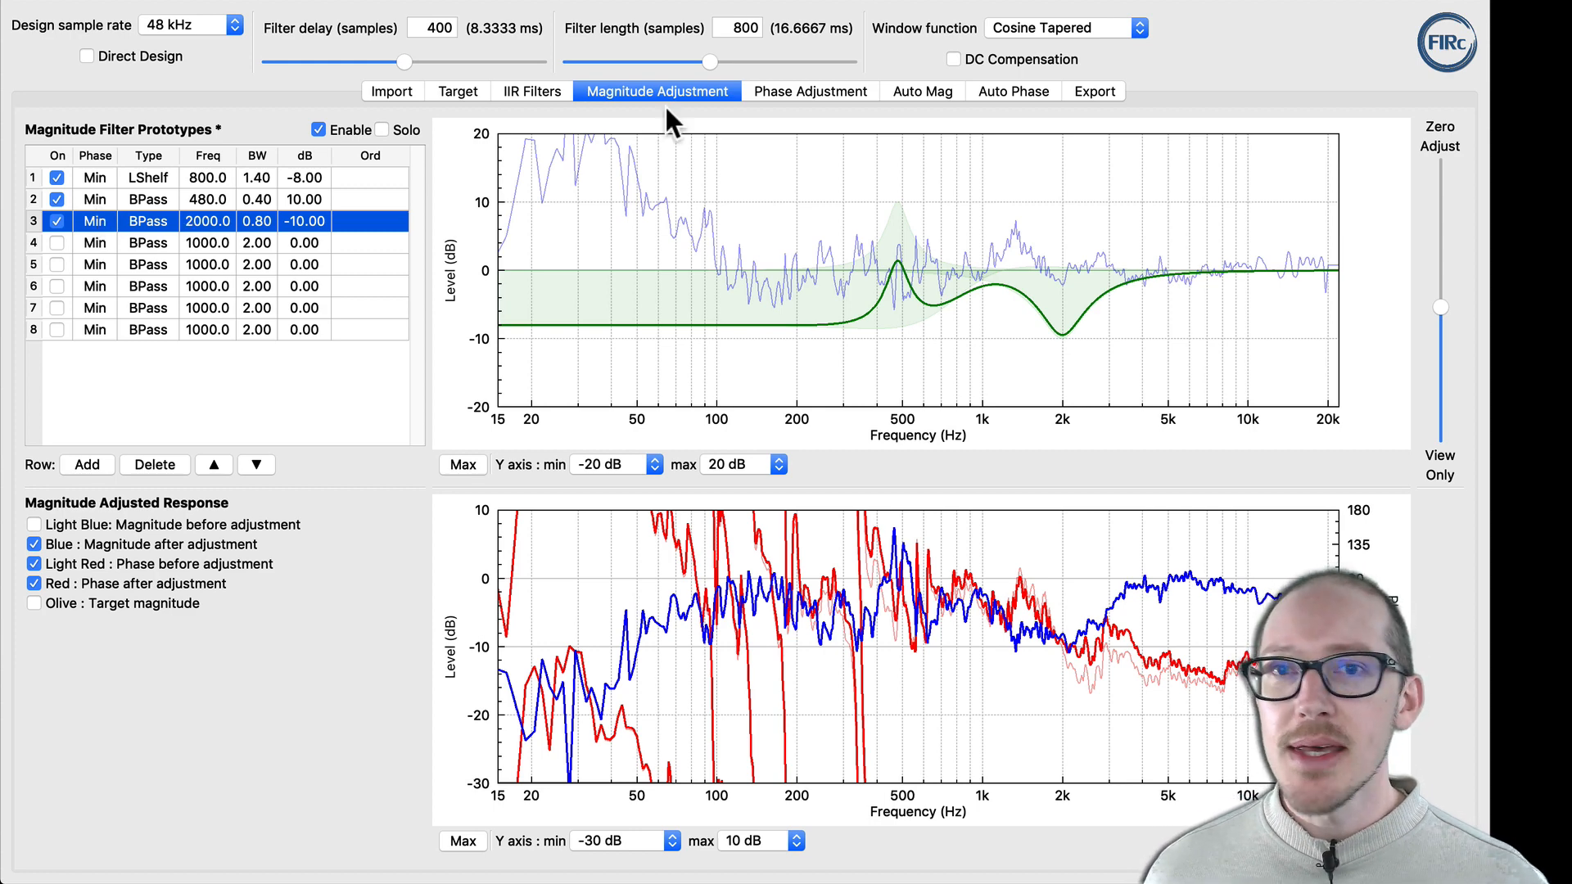
left_click(1092, 92)
type("0")
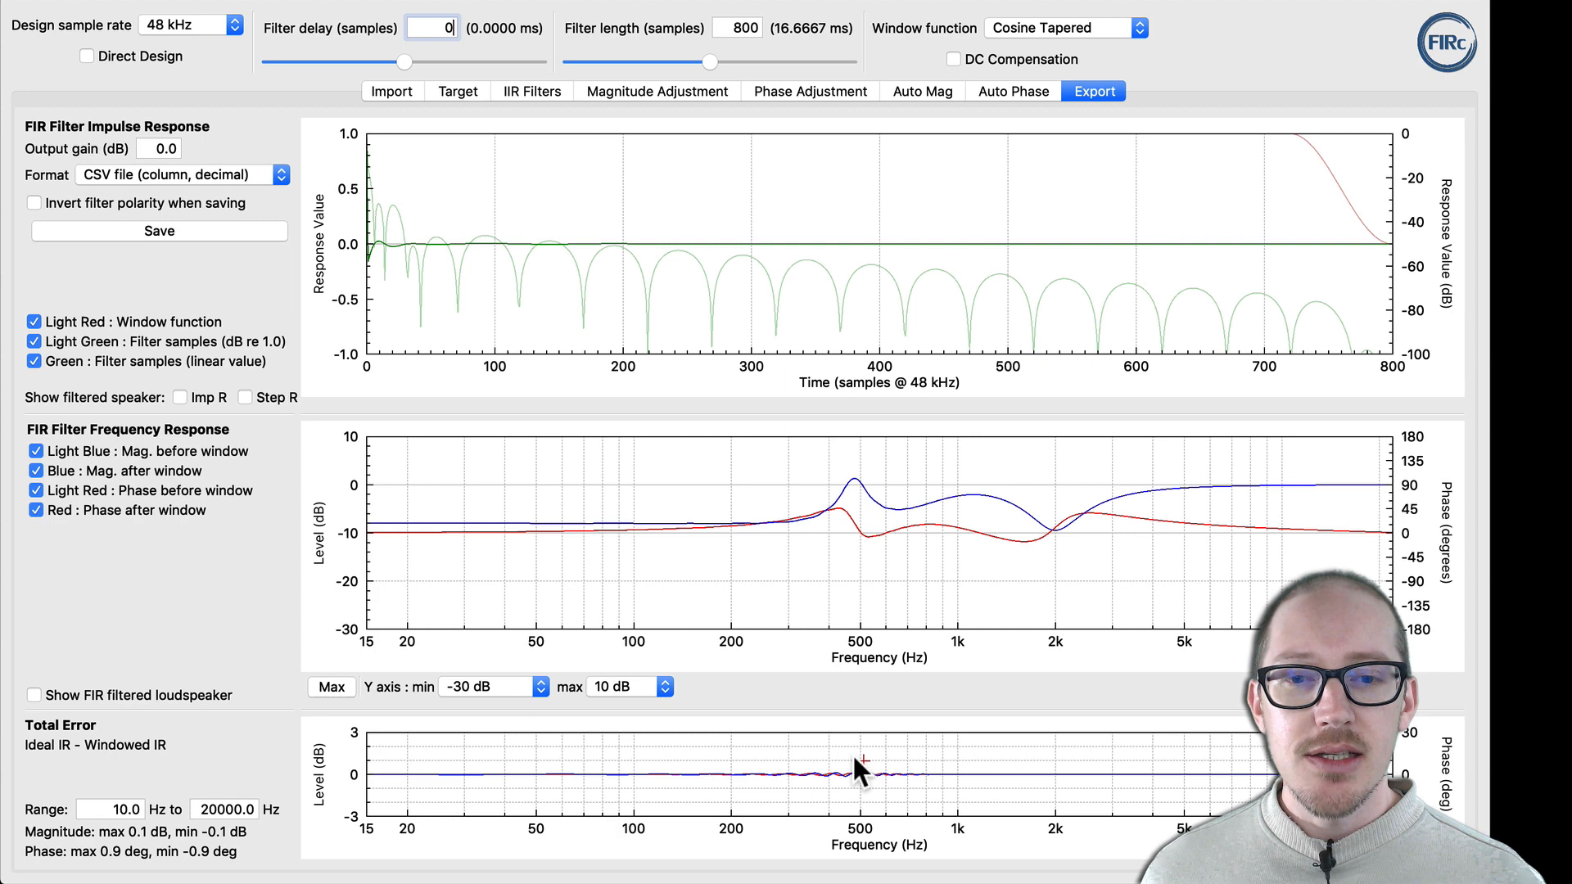
mouse_move(899, 459)
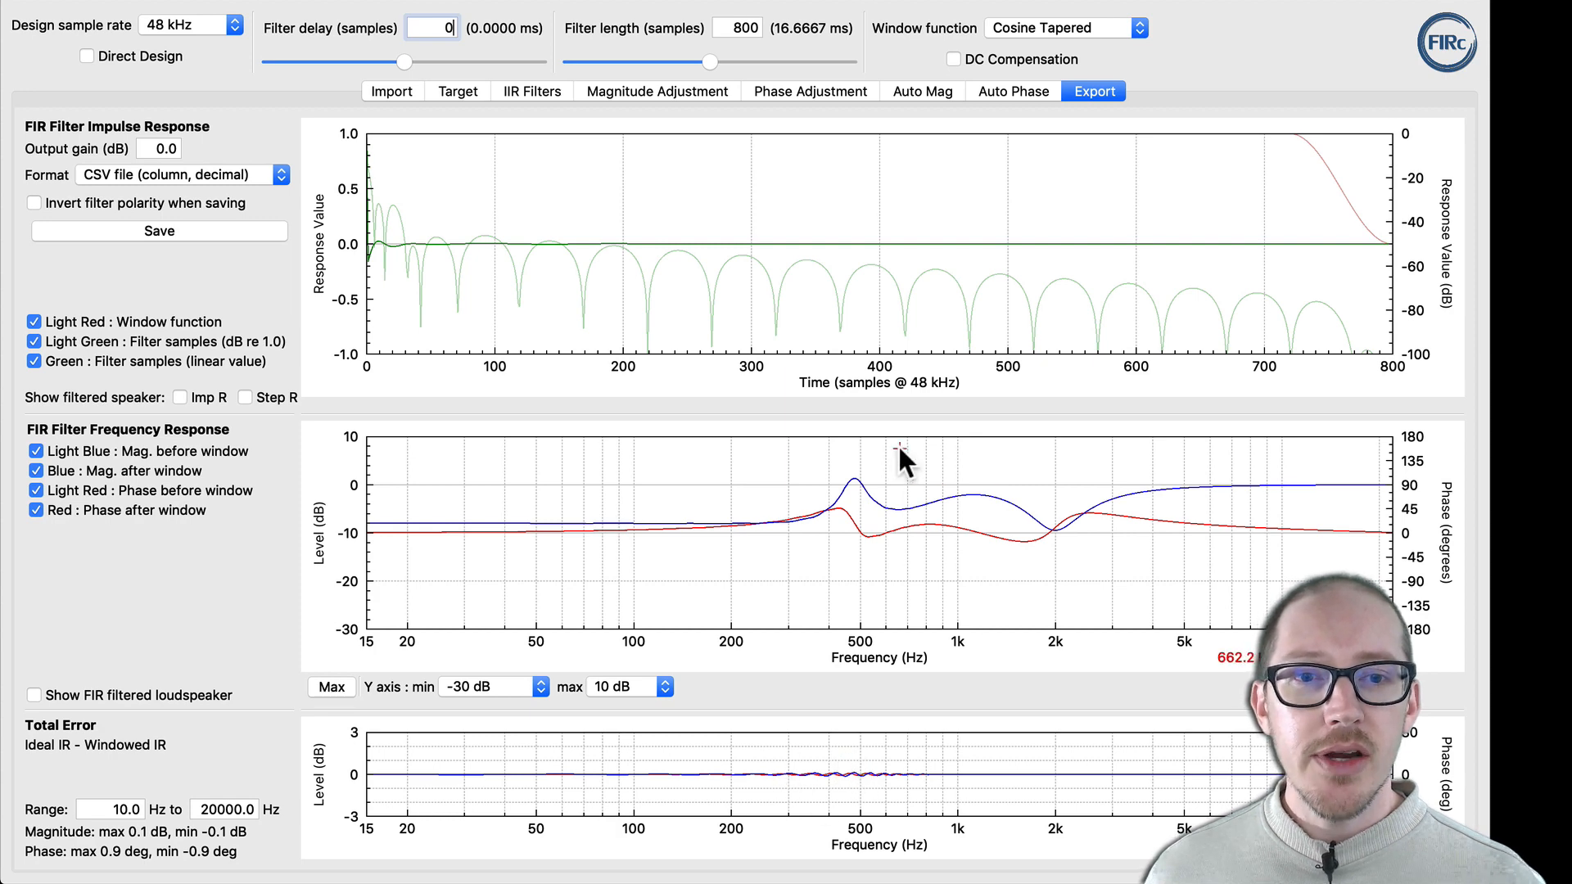
mouse_move(776, 475)
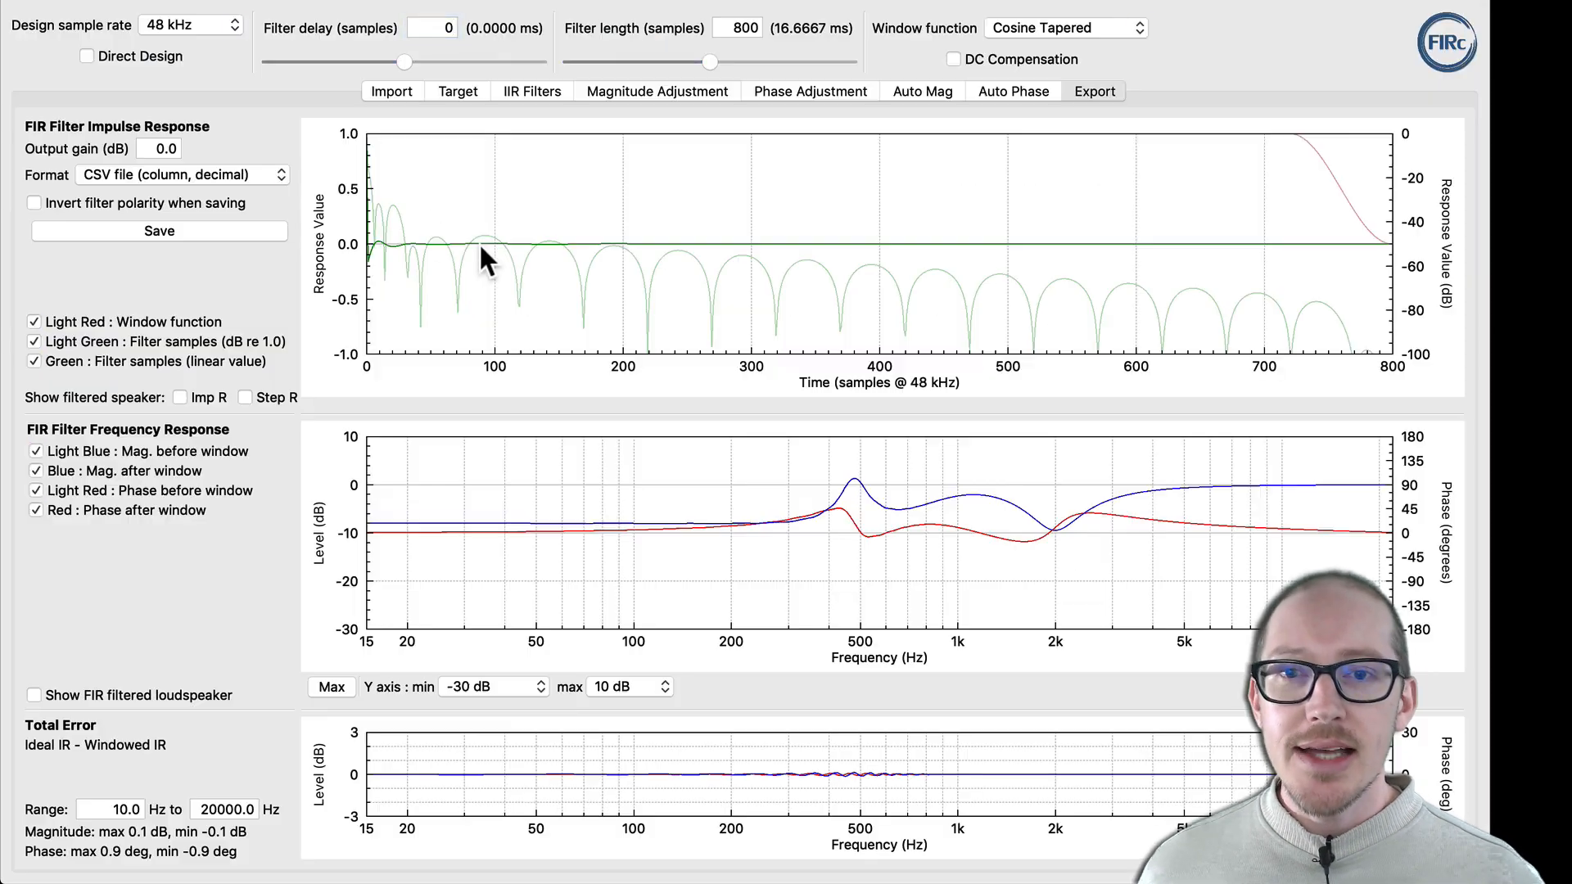
Show the inline IIR filters list with the 800 Hz low shelf and 100 Hz highpass entries
left_click(532, 92)
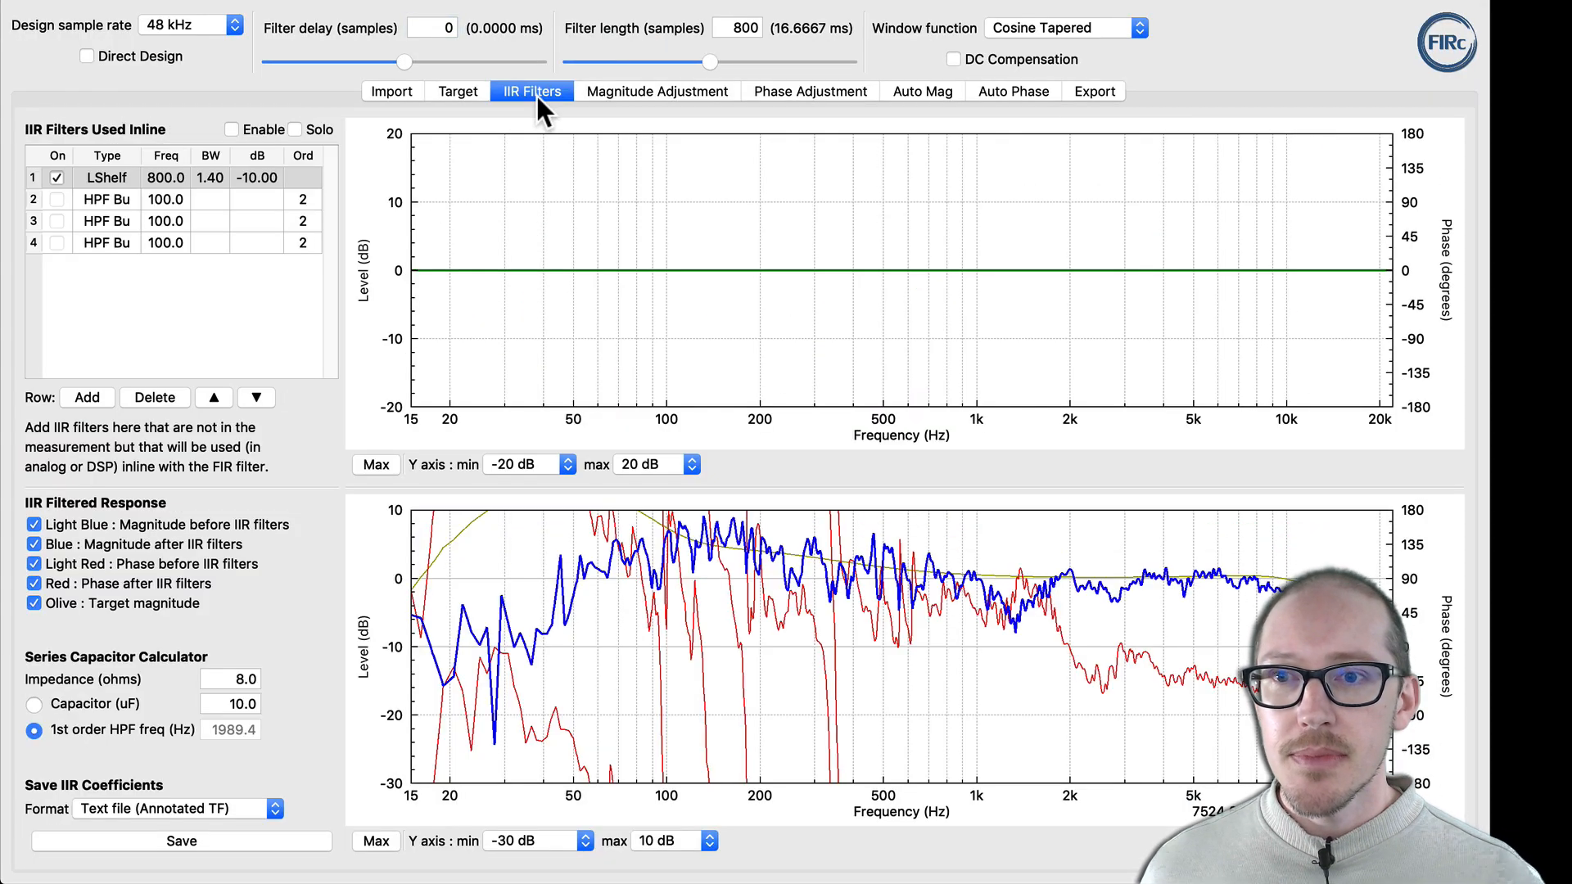
Set the low shelf to maximum phase and the 480 Hz boost to linear phase
left_click(658, 92)
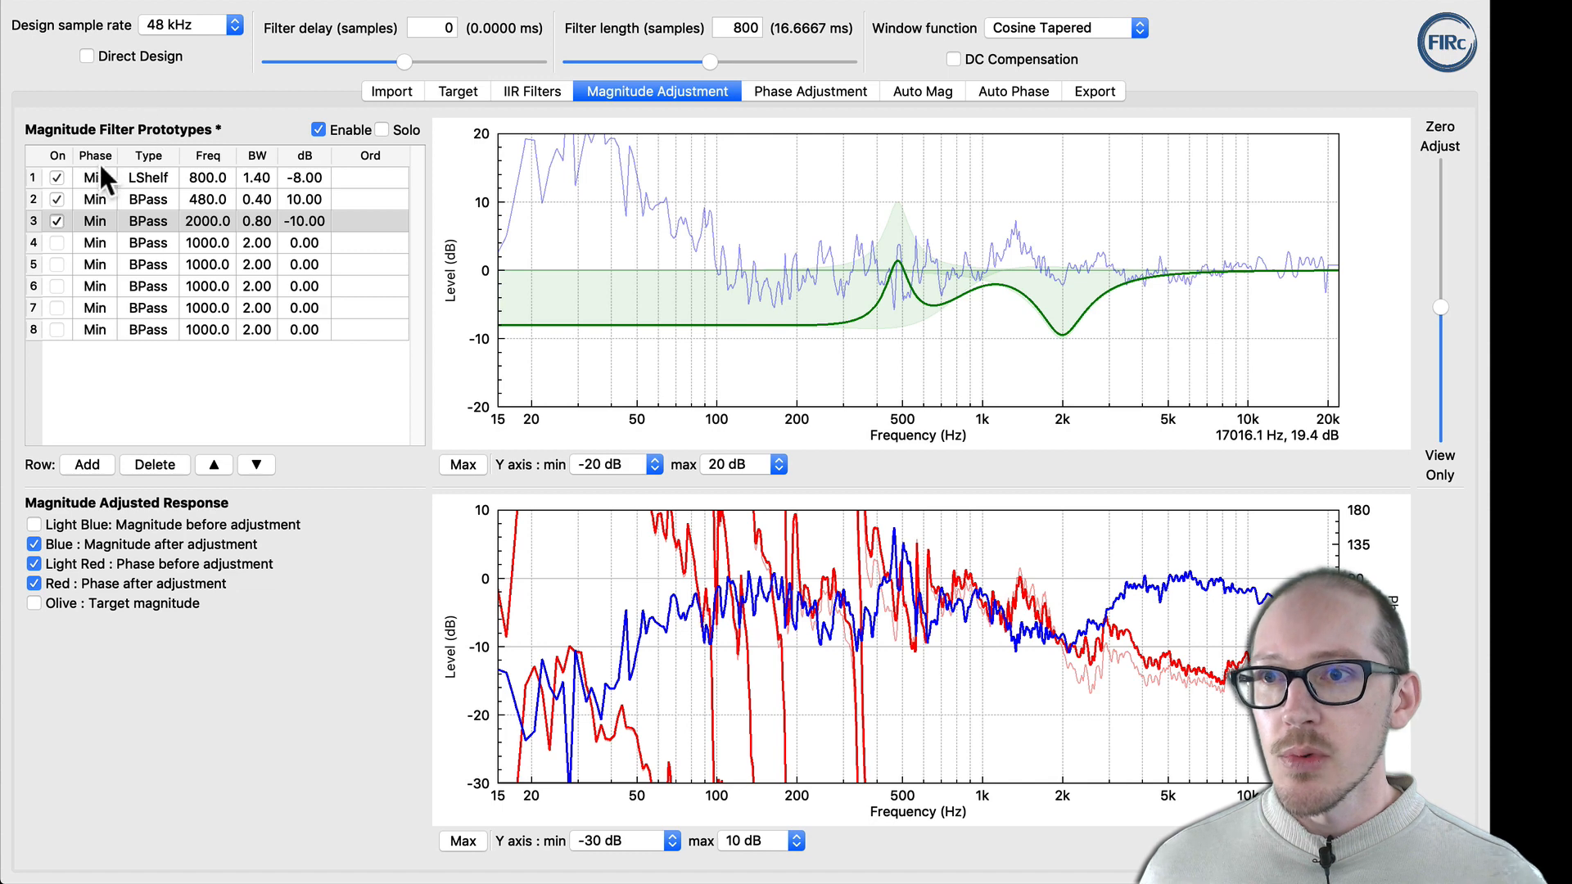
left_click(92, 177)
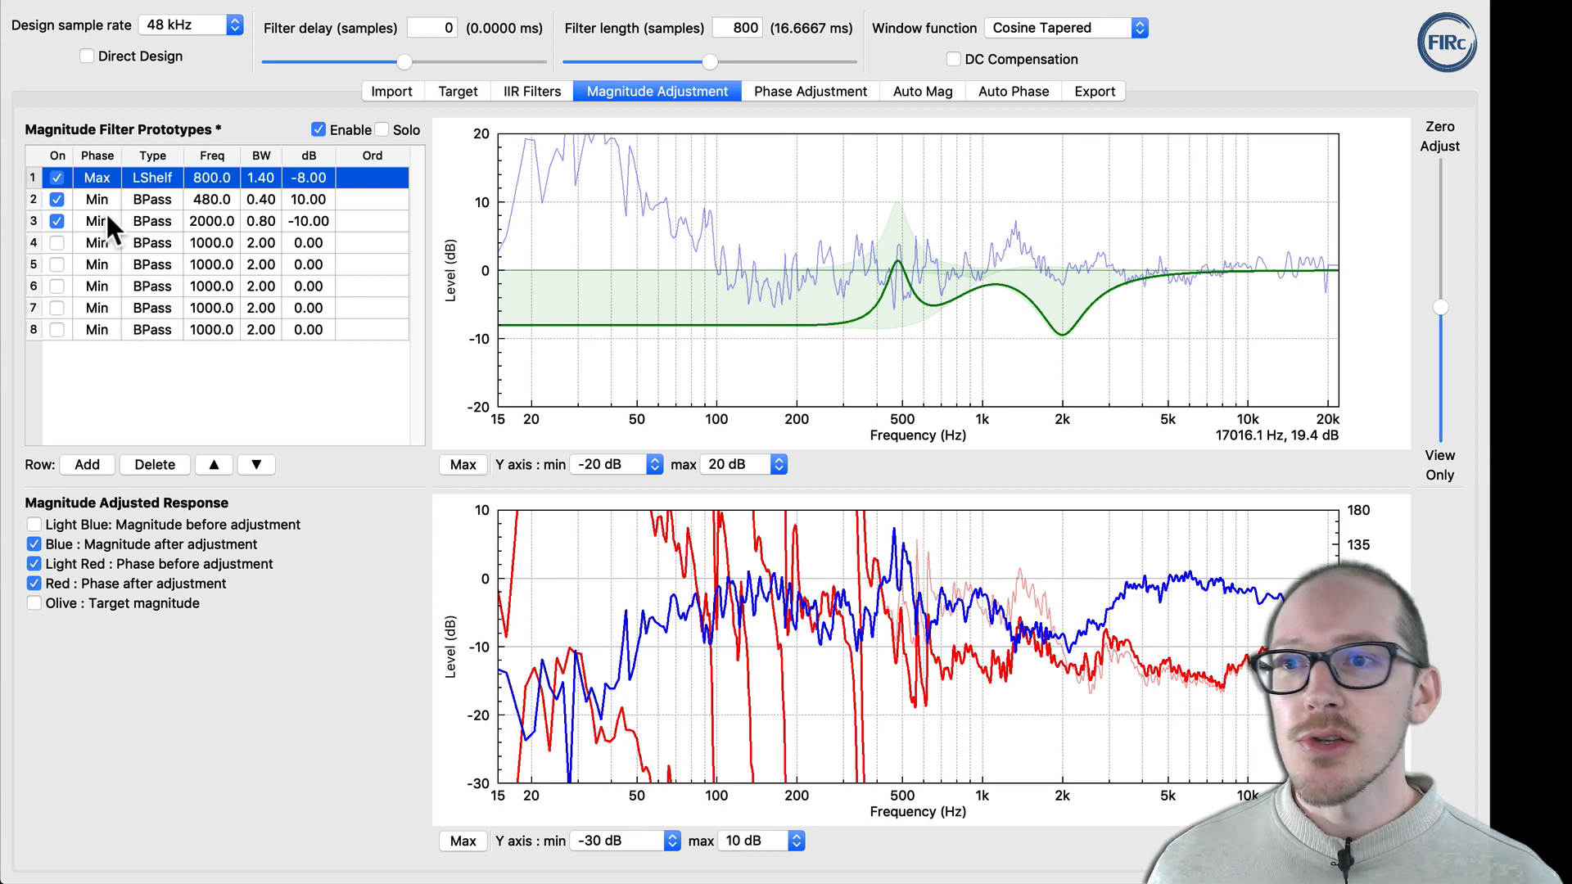
left_click(96, 198)
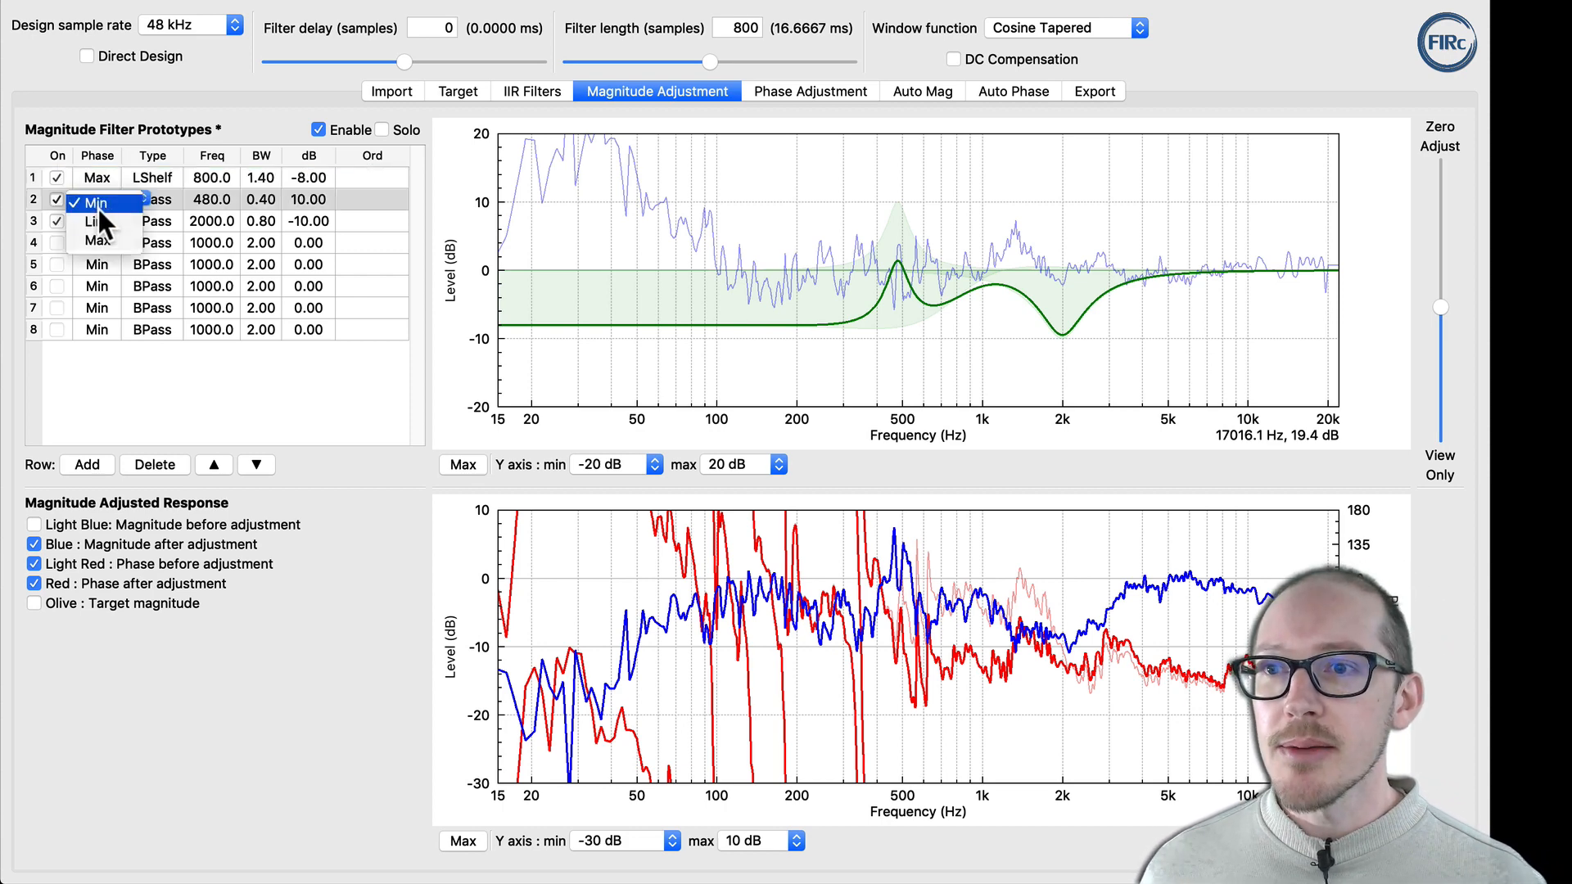
left_click(95, 221)
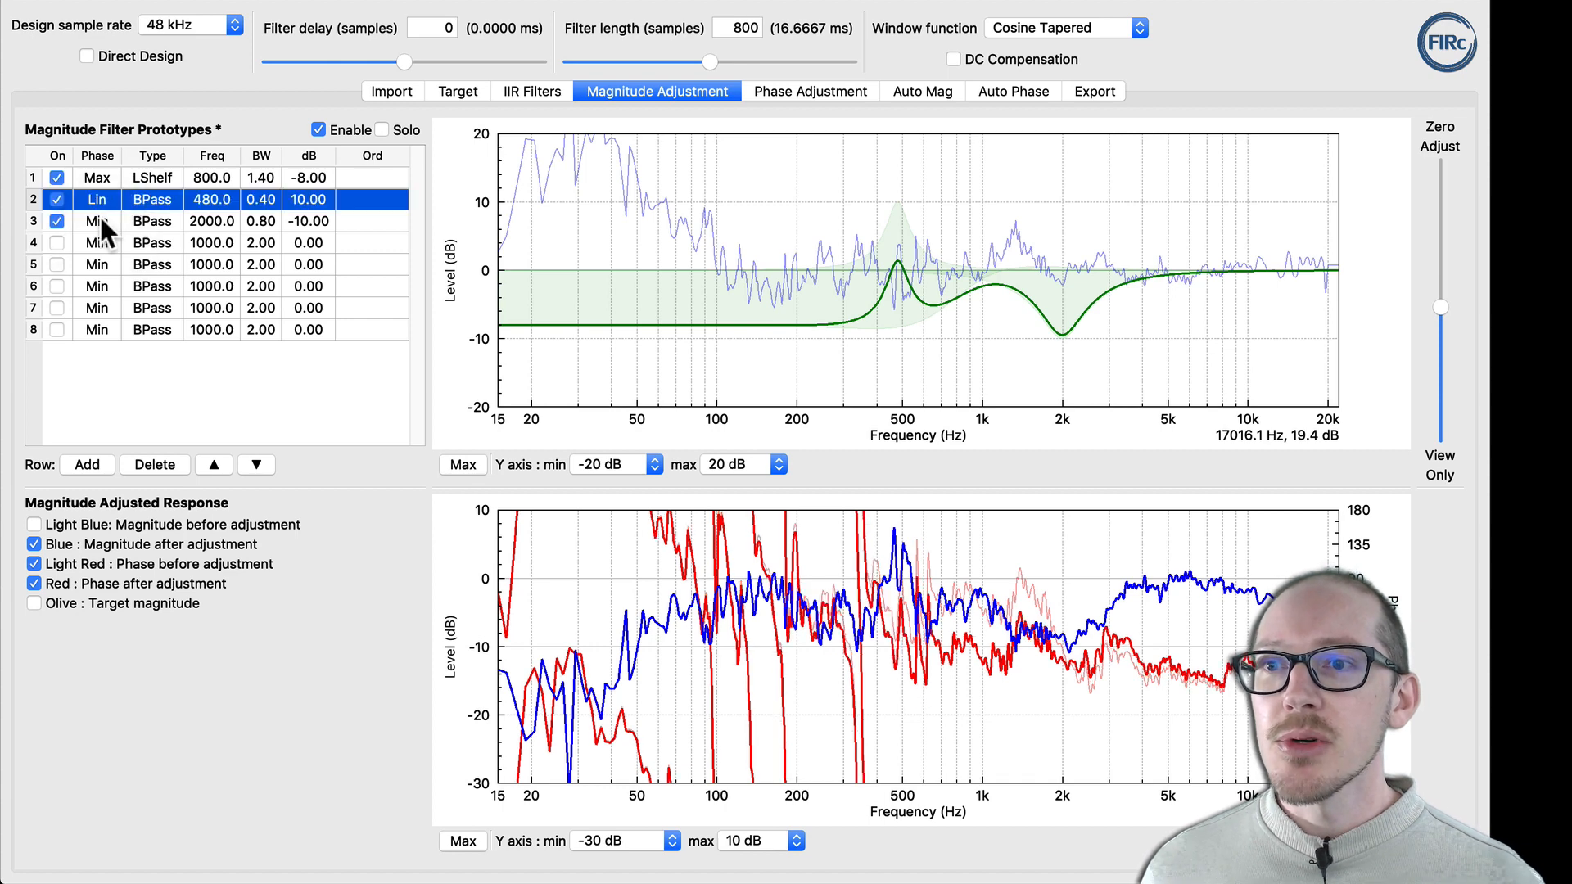
mouse_move(1125, 165)
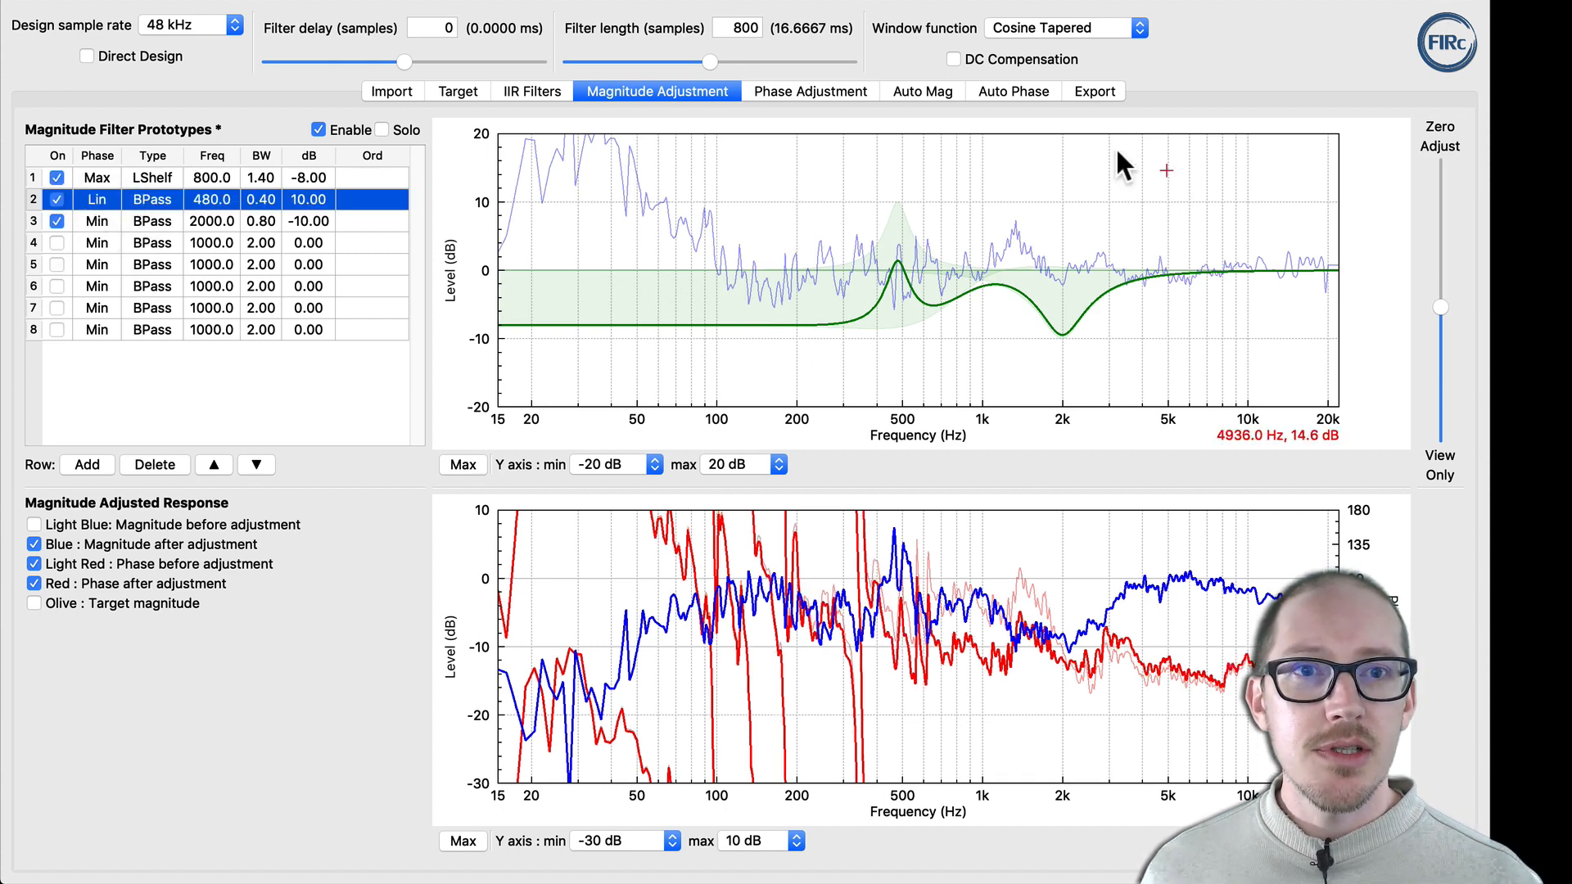
Set the mixed-phase filter's delay to 400 samples, reducing total error to about 0.6 dB
left_click(1094, 91)
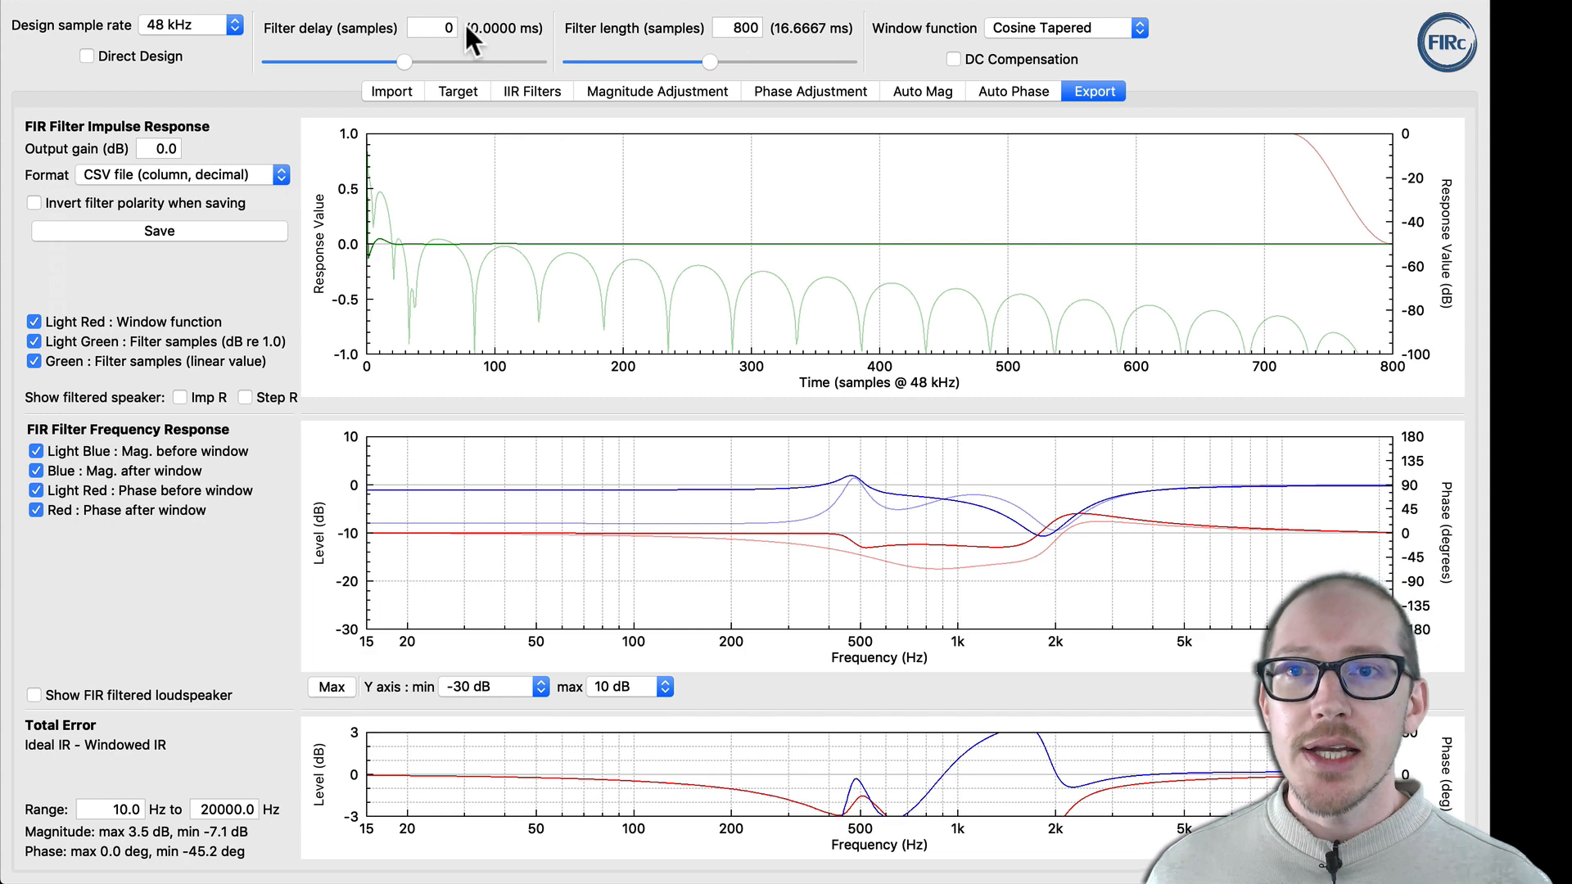
type("4")
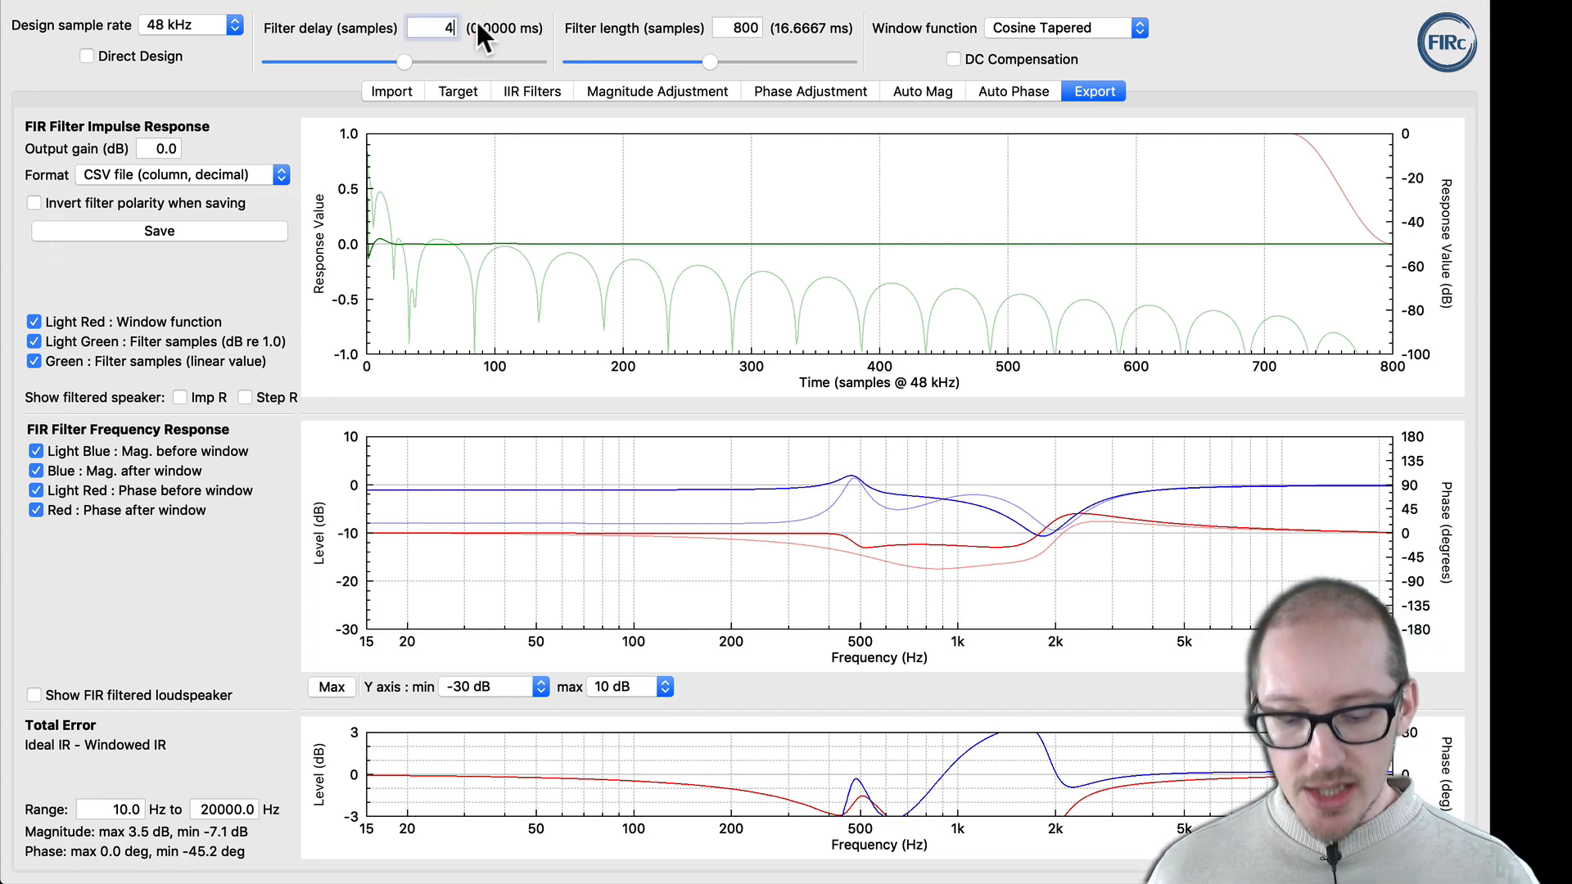
type("00")
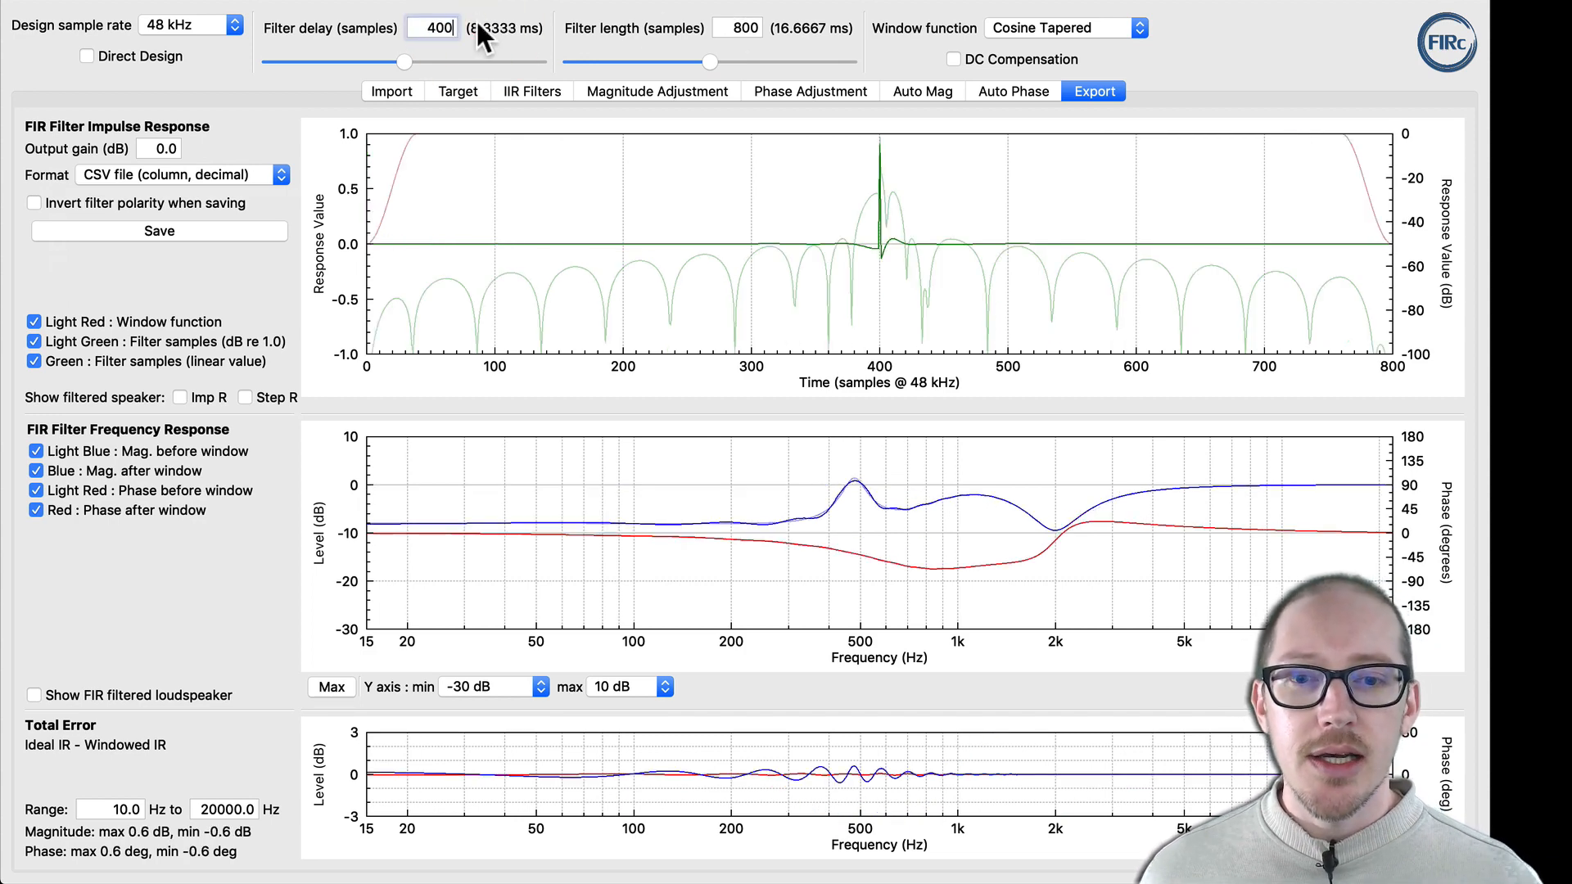